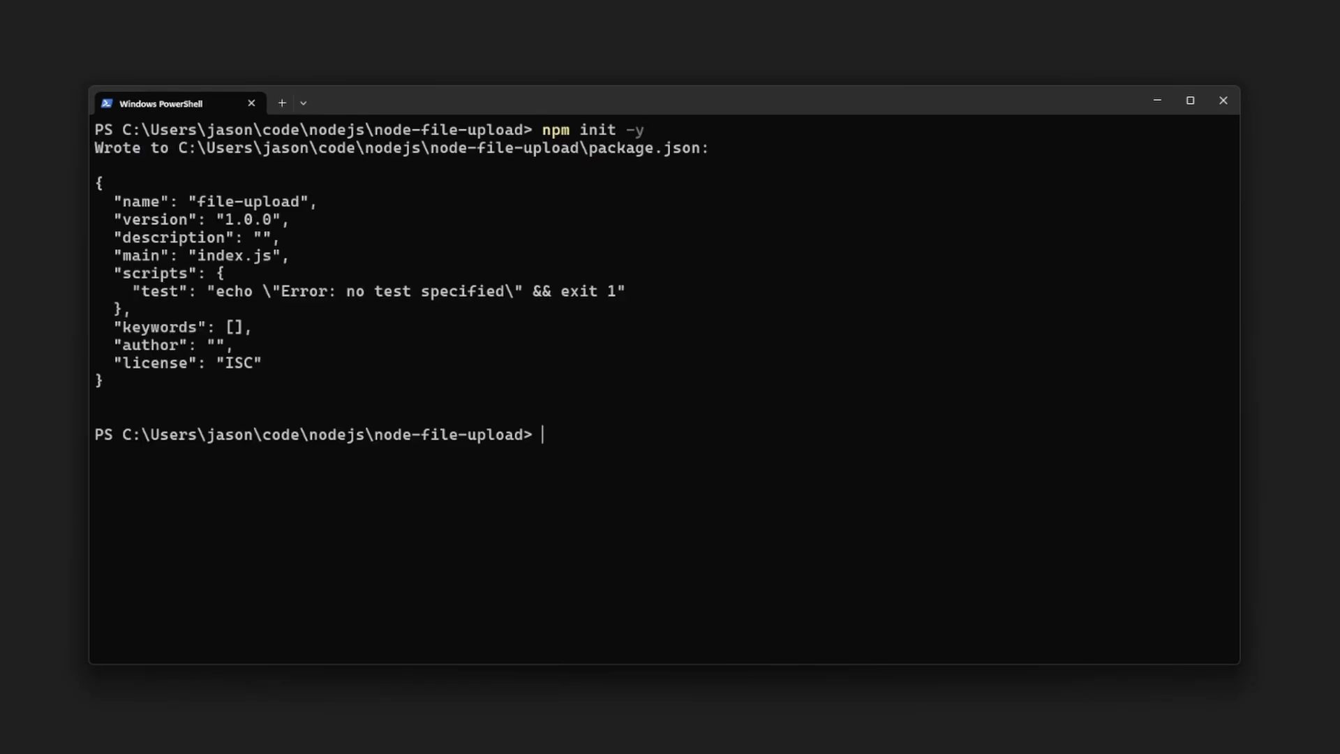
text(npm i express dotenv multer multer-s3 @aws-sdk/client-s3)
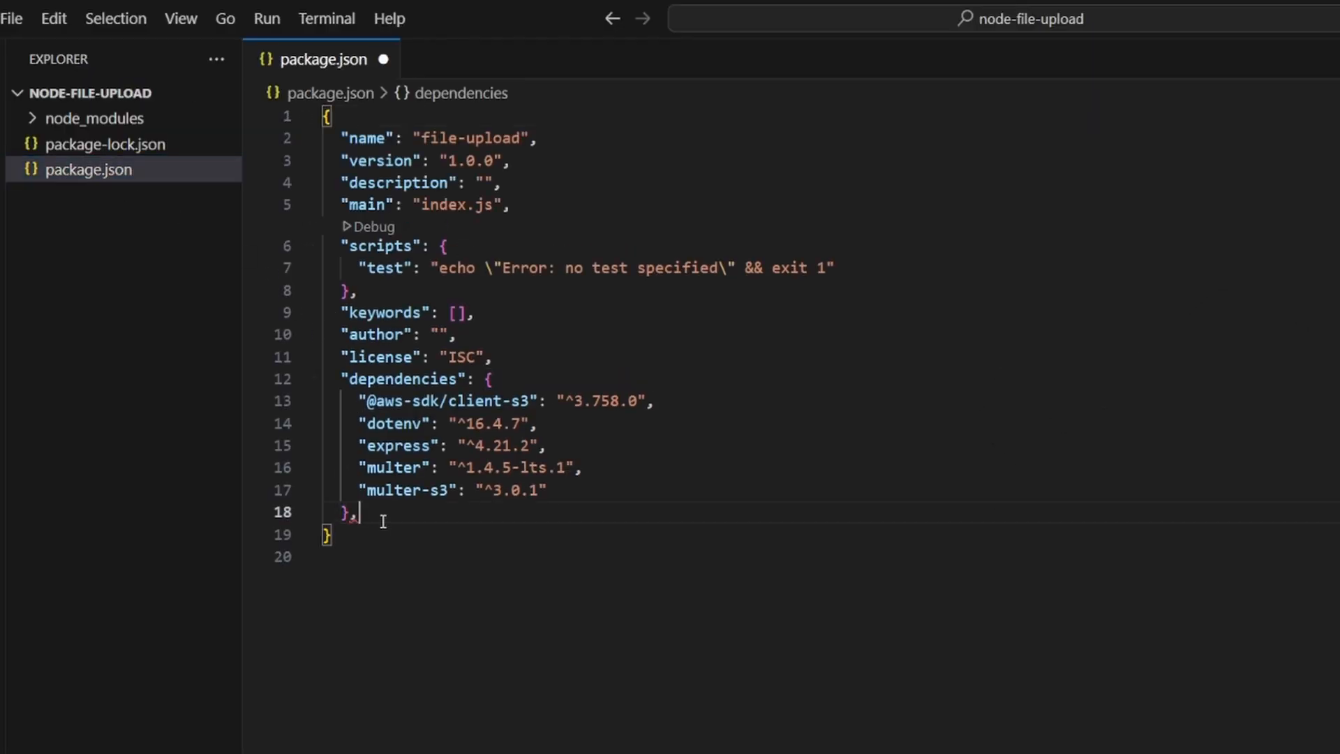
Step: Set package.json type to module and create a new index.js file
text(type": "module")
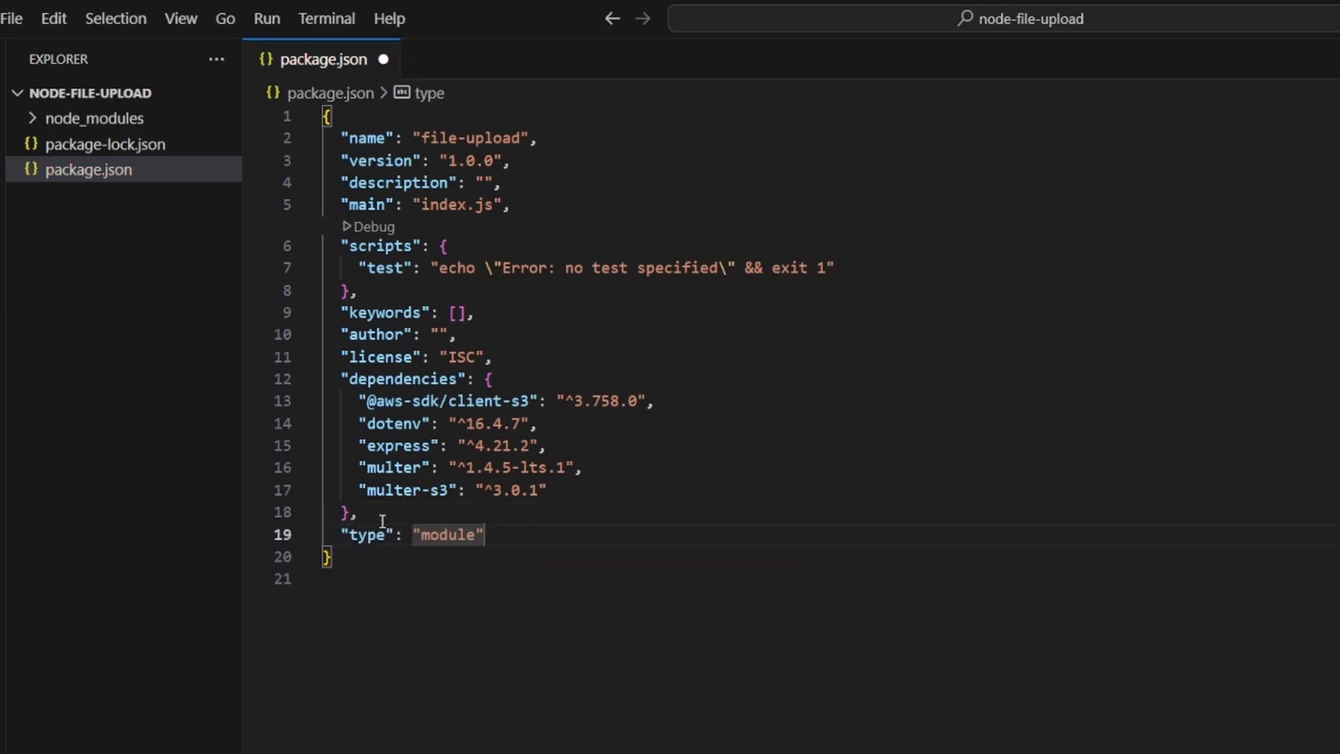
click(146, 103)
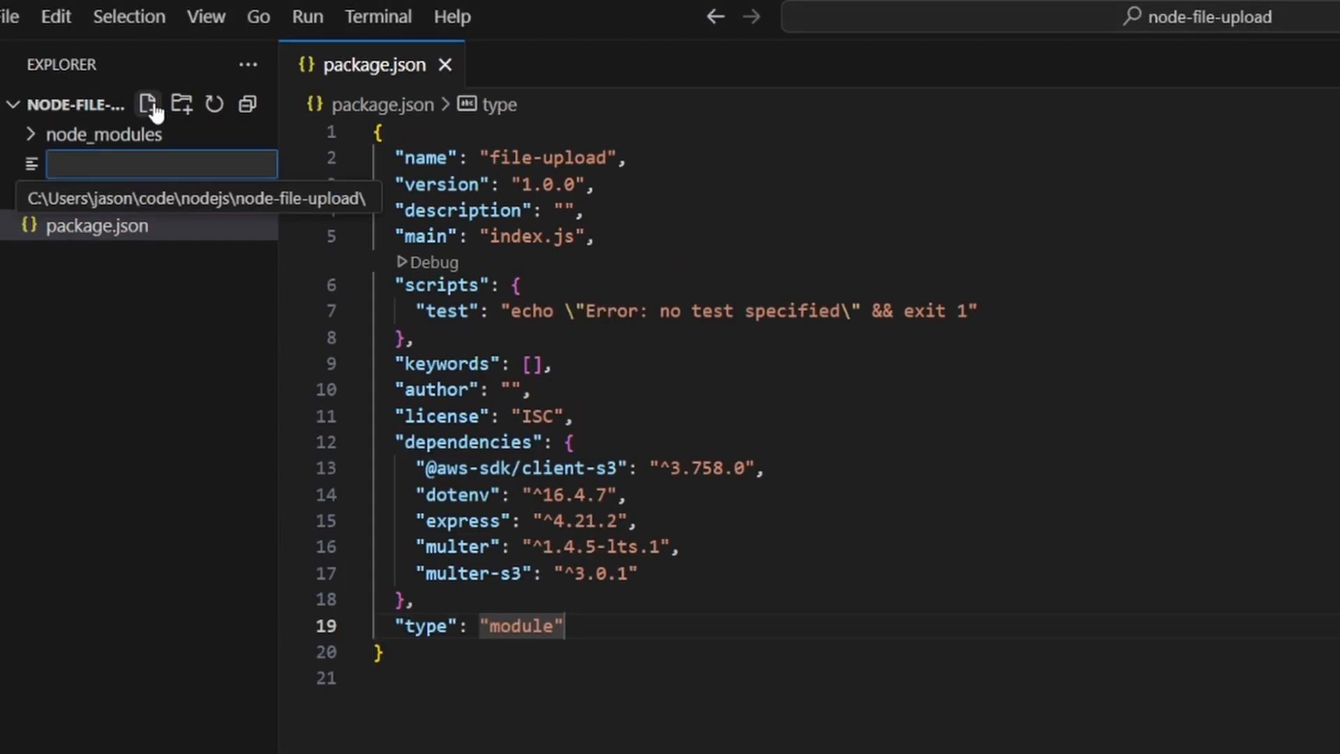
text(index.js)
text(import 'dotenv/config';)
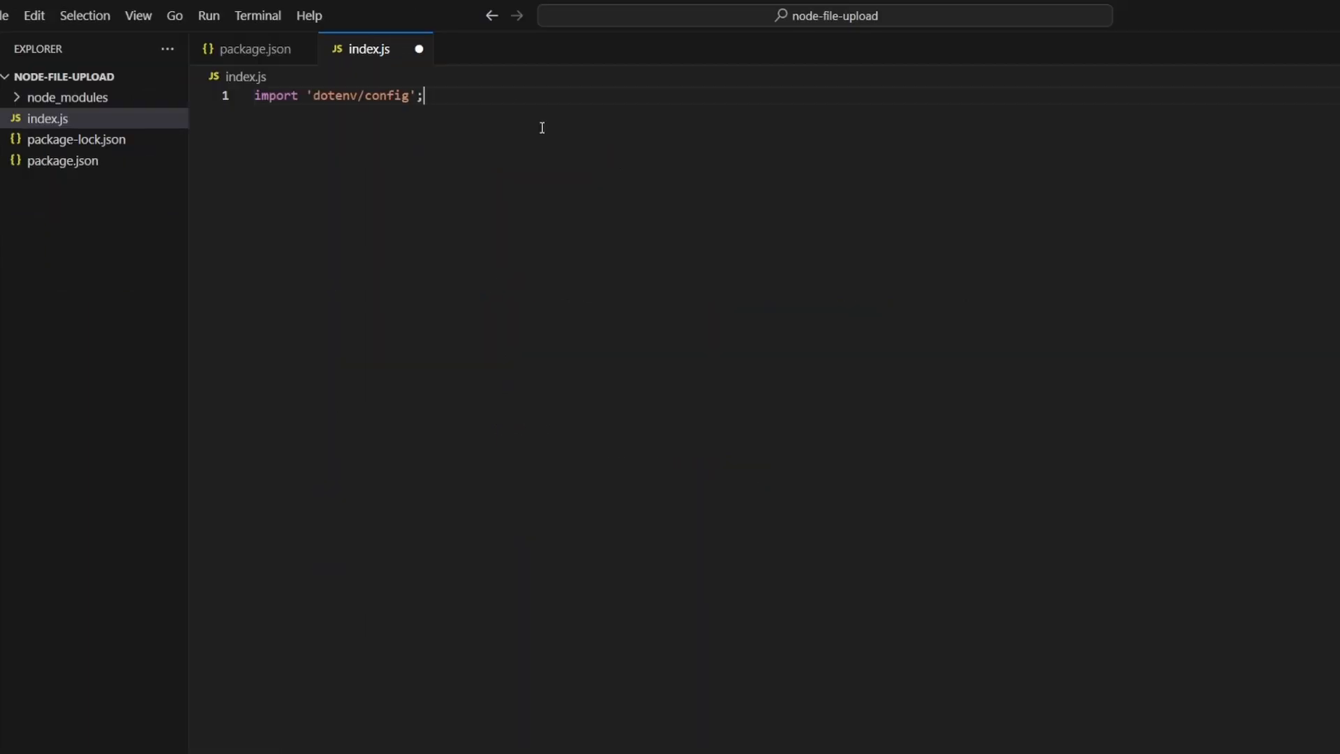
Step: Write the Express app on port 8000 serving static files from public
text(import express from 'express';)
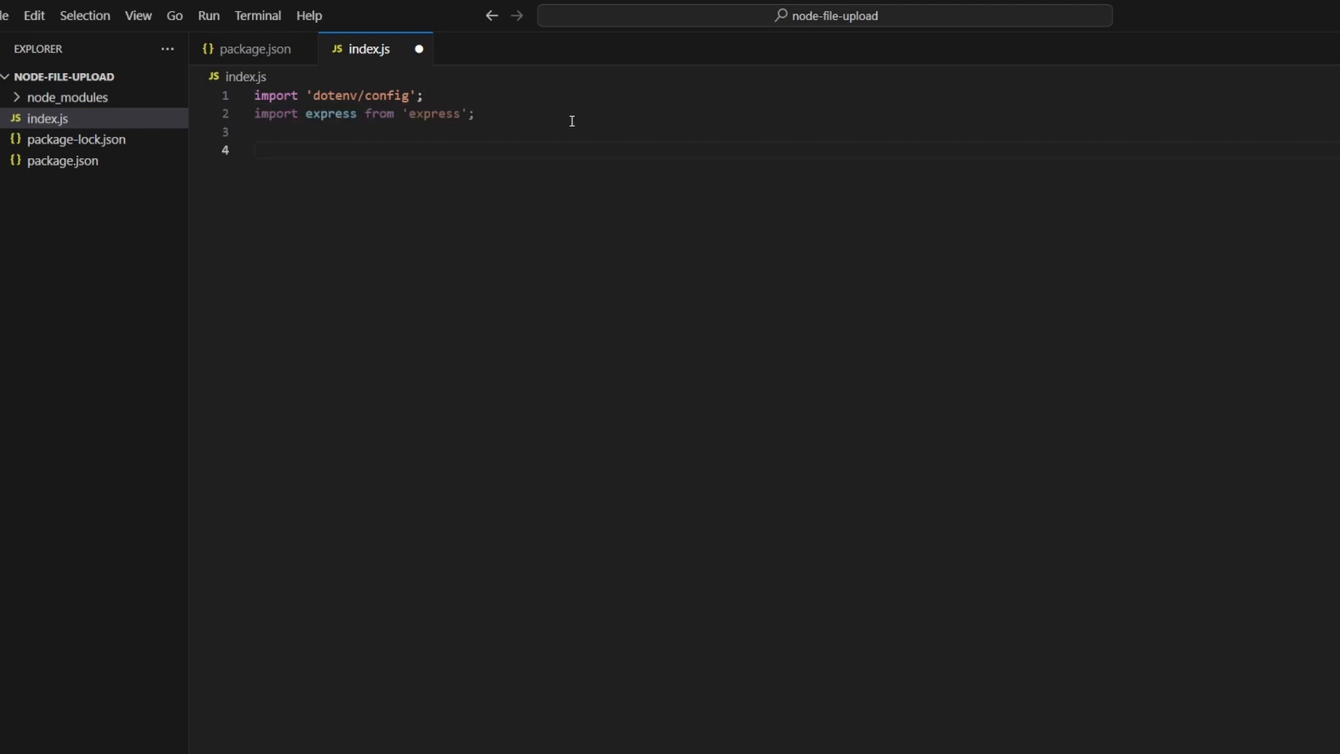
text(const app = express();)
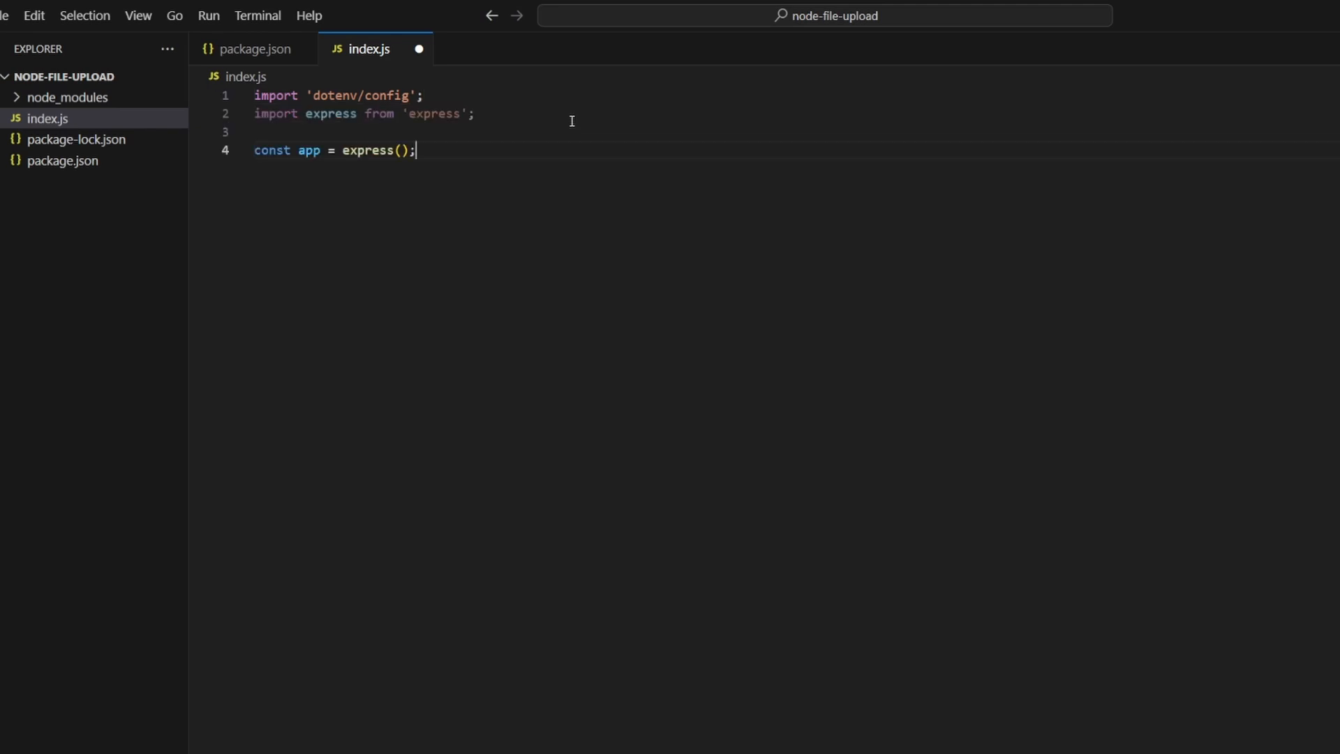
text(const port = 8000;)
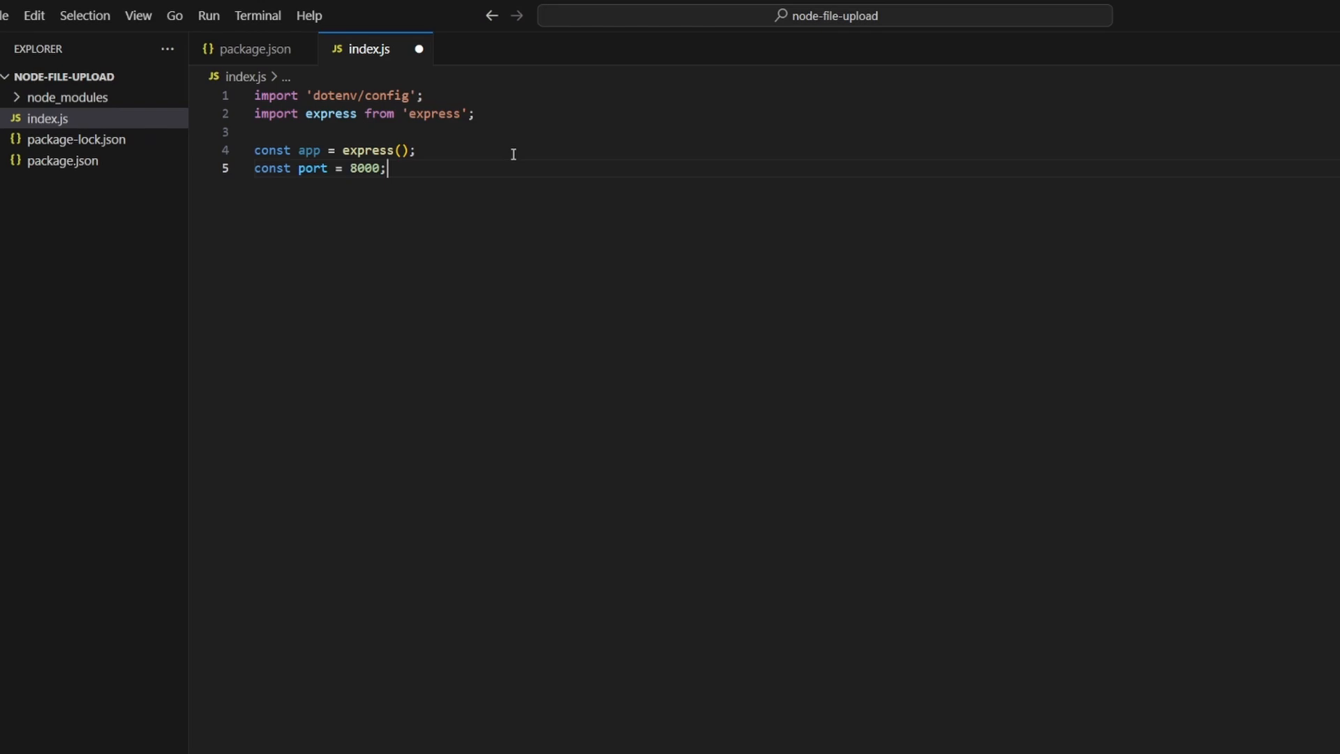
text(app.use(express.static('public'));)
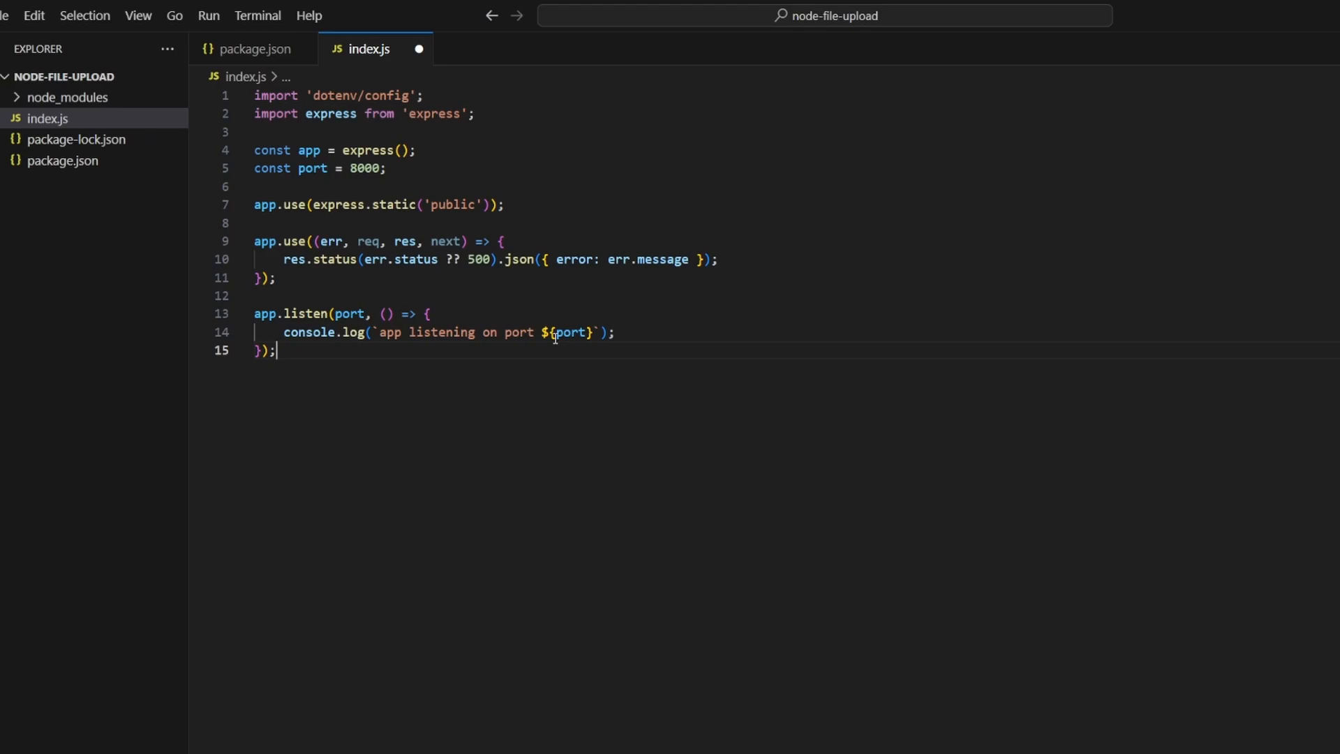
click(142, 106)
text(H)
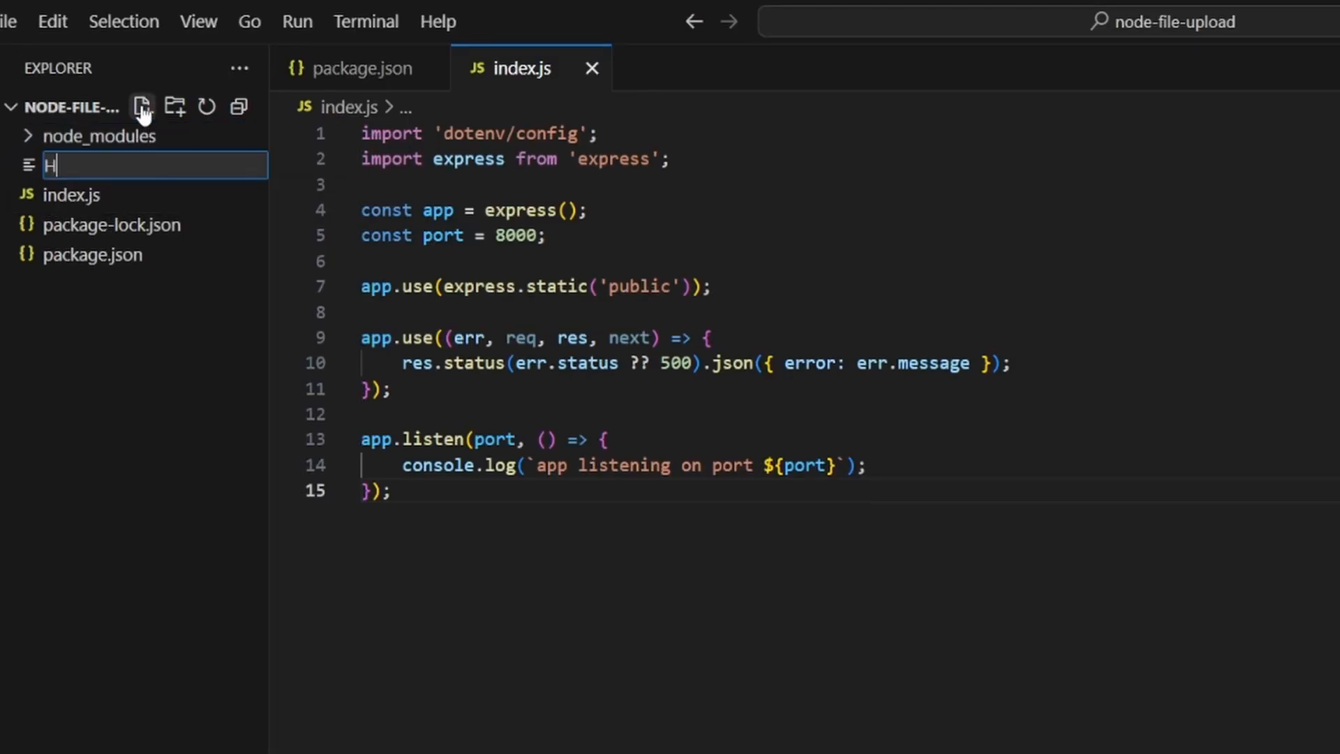
Step: Create HttpException.js defining an Error subclass that also stores an HTTP status
text(ttpE)
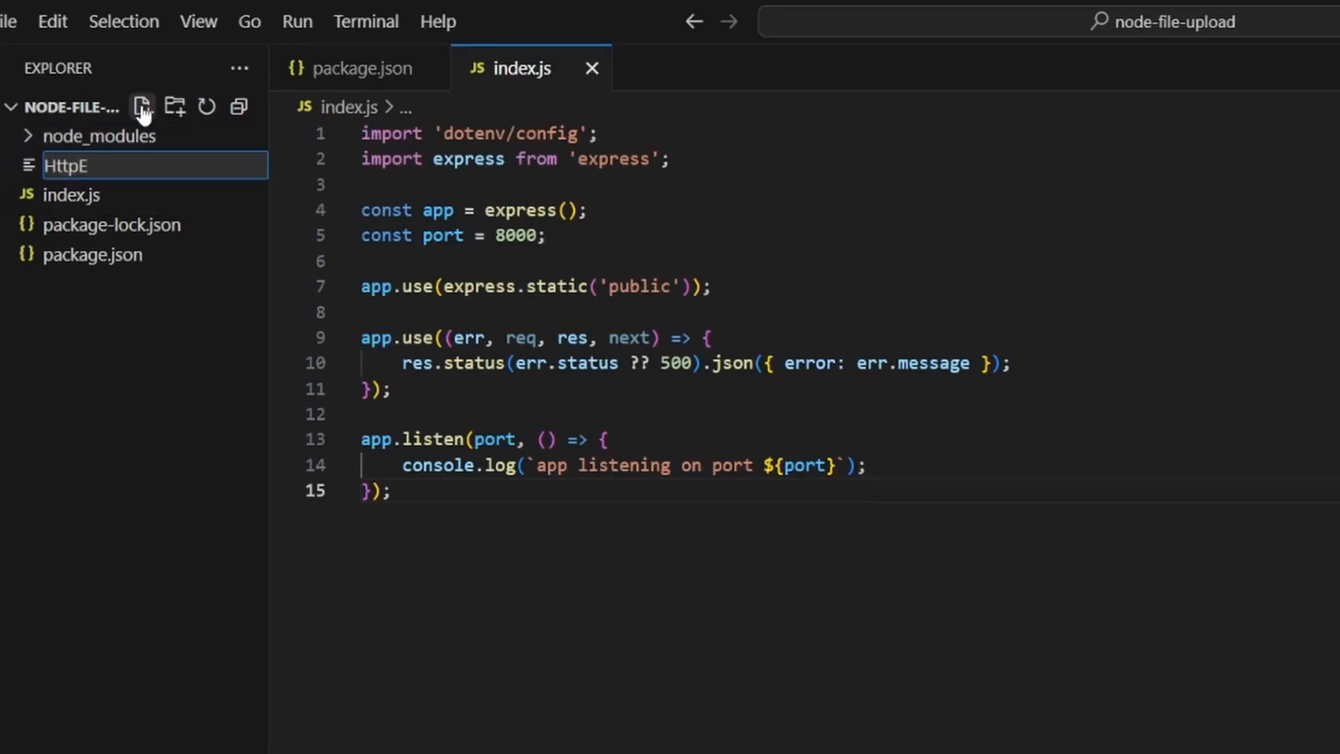
text(xception.)
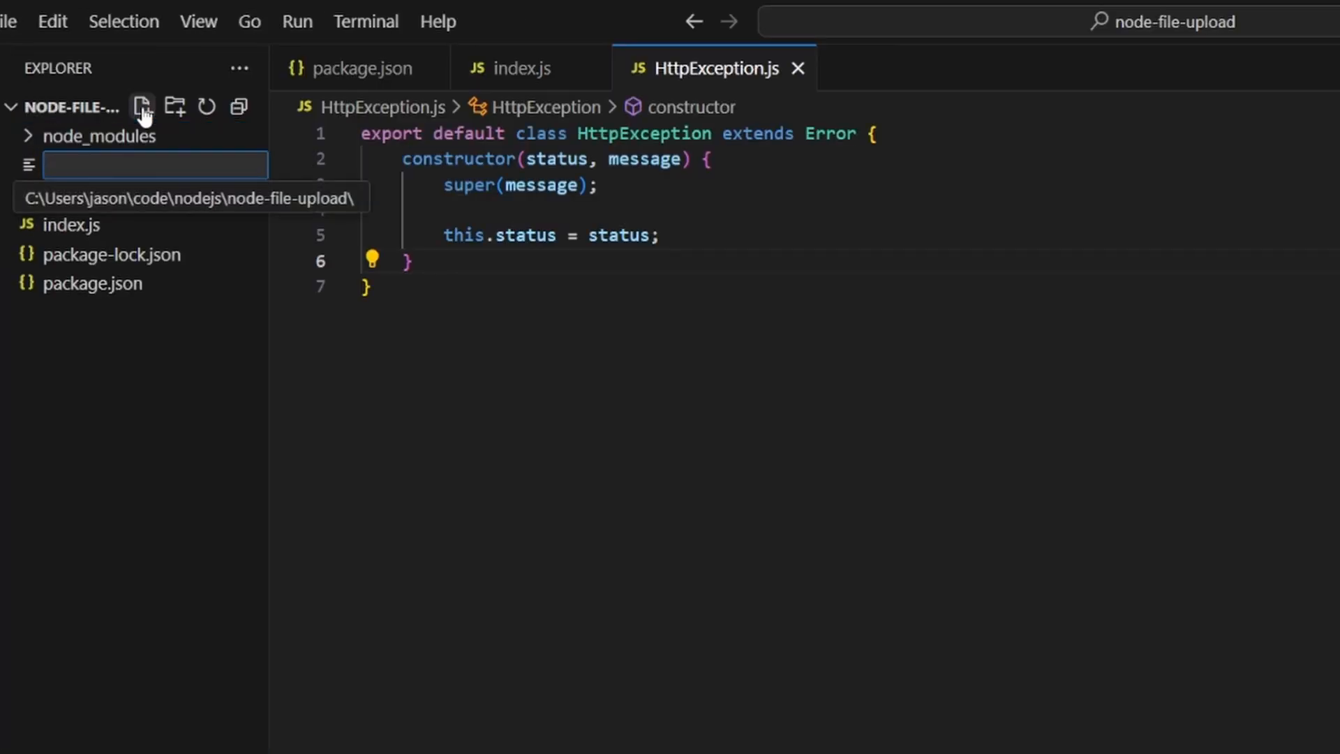
Step: Create upload.js with a fileFilter accepting only image/jpeg and image/png, and start multer.diskStorage
text(upload.js)
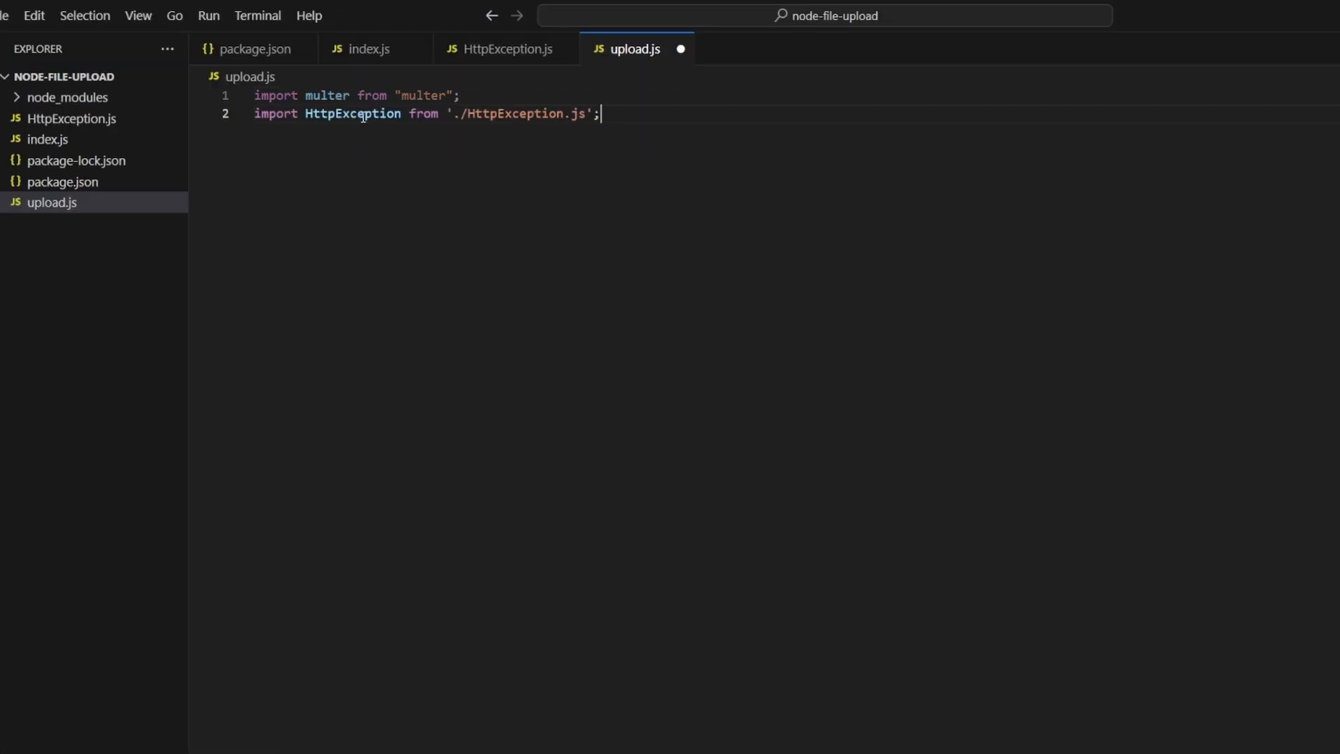
text(const fileFilter = (req, file, cb) => {})
text(if (file.mimetype == 'image/jpeg' || file.mimetype == 'image/png') {)
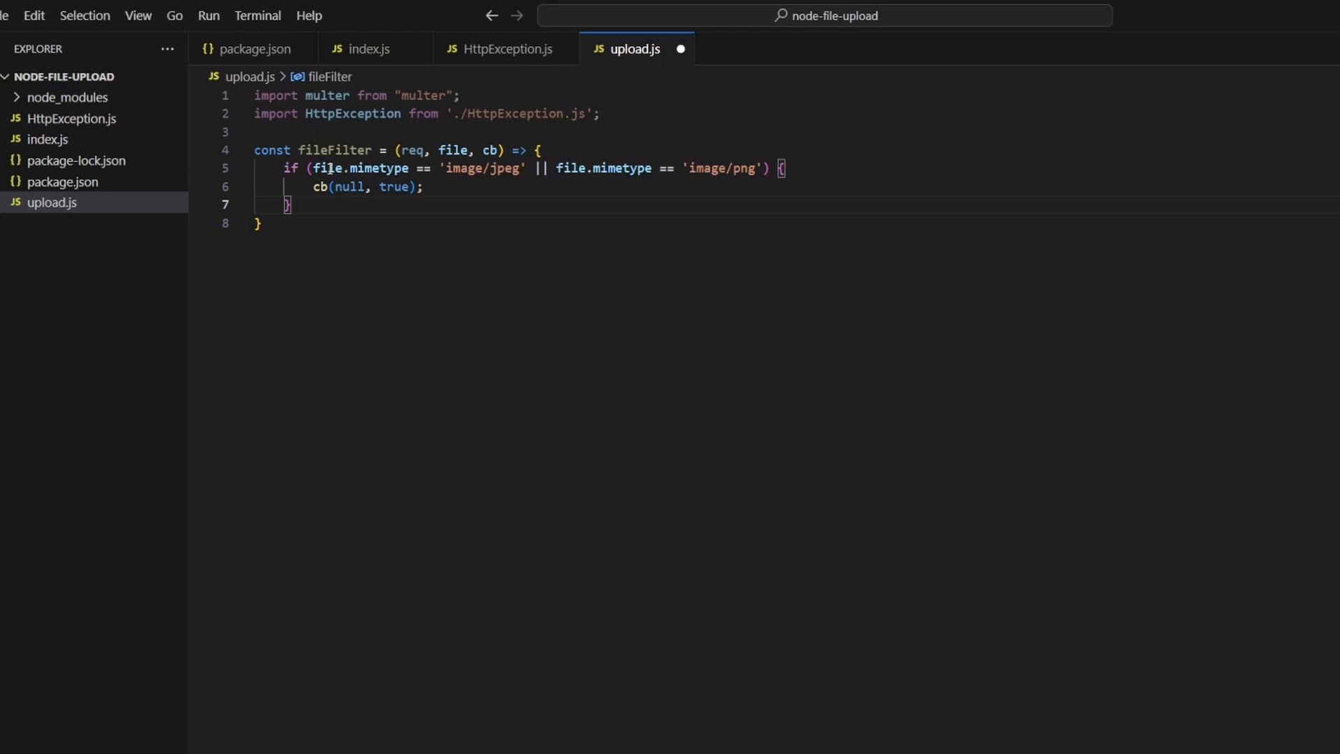
text(else {)
text(cb(new HttpException(400, 'Invalid file type'), false);)
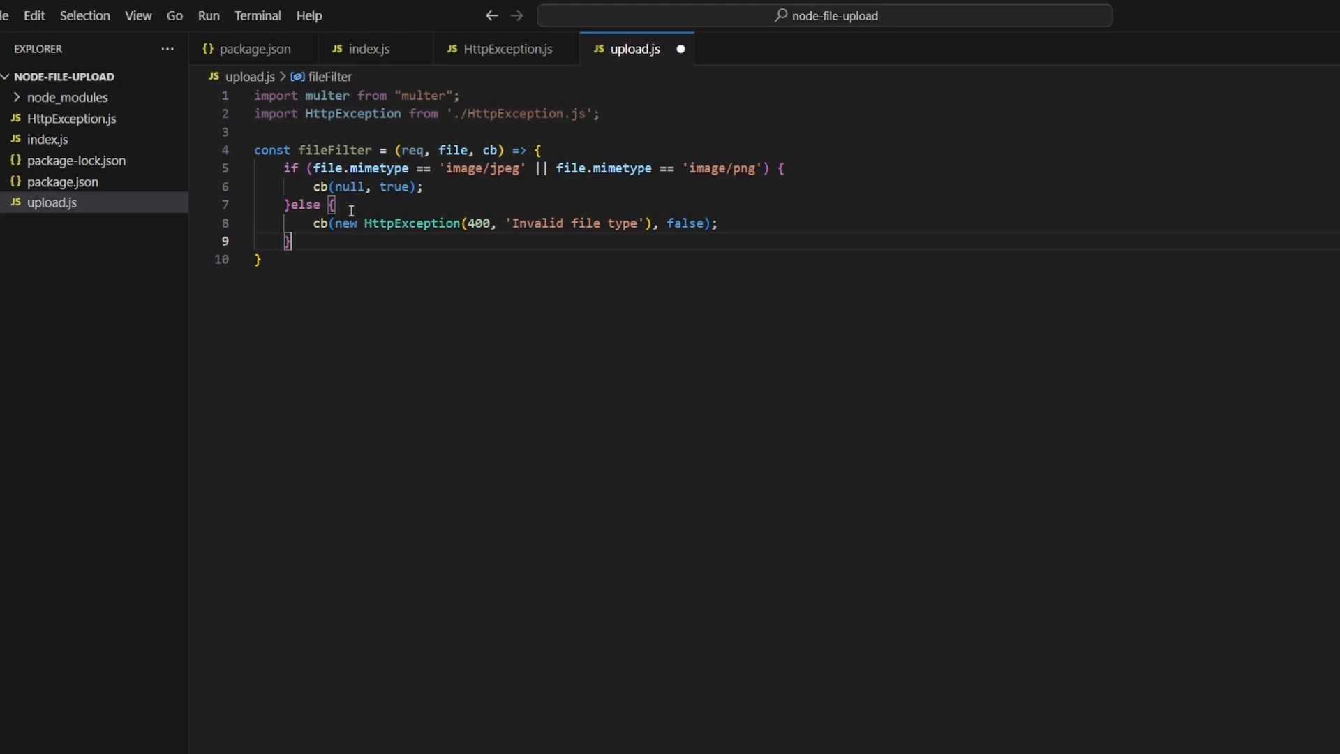
text(const storage = multer.diskStorage({});)
text(cb(null, 'public');)
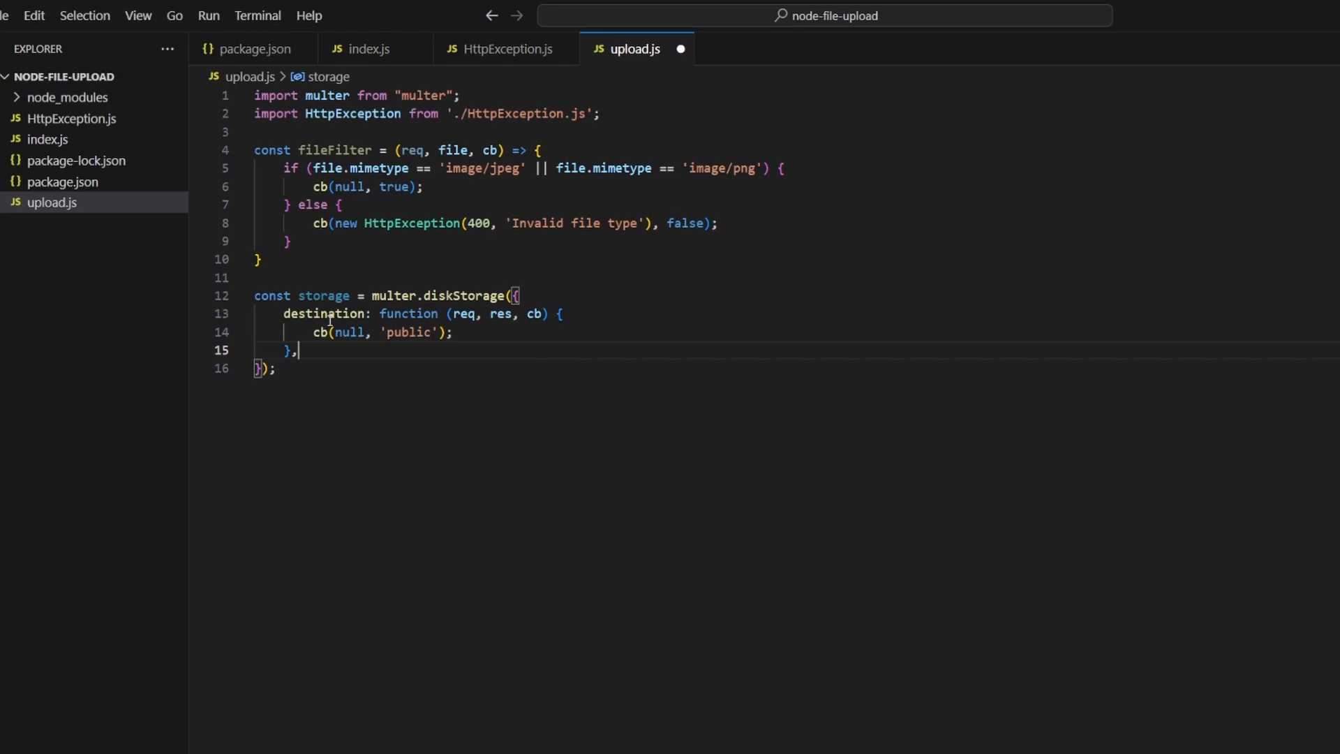
Step: Name saved files with a Date.now()-random prefix and export default multer({ storage, fileFilter })
text(filename: function (req, file, cb) {)
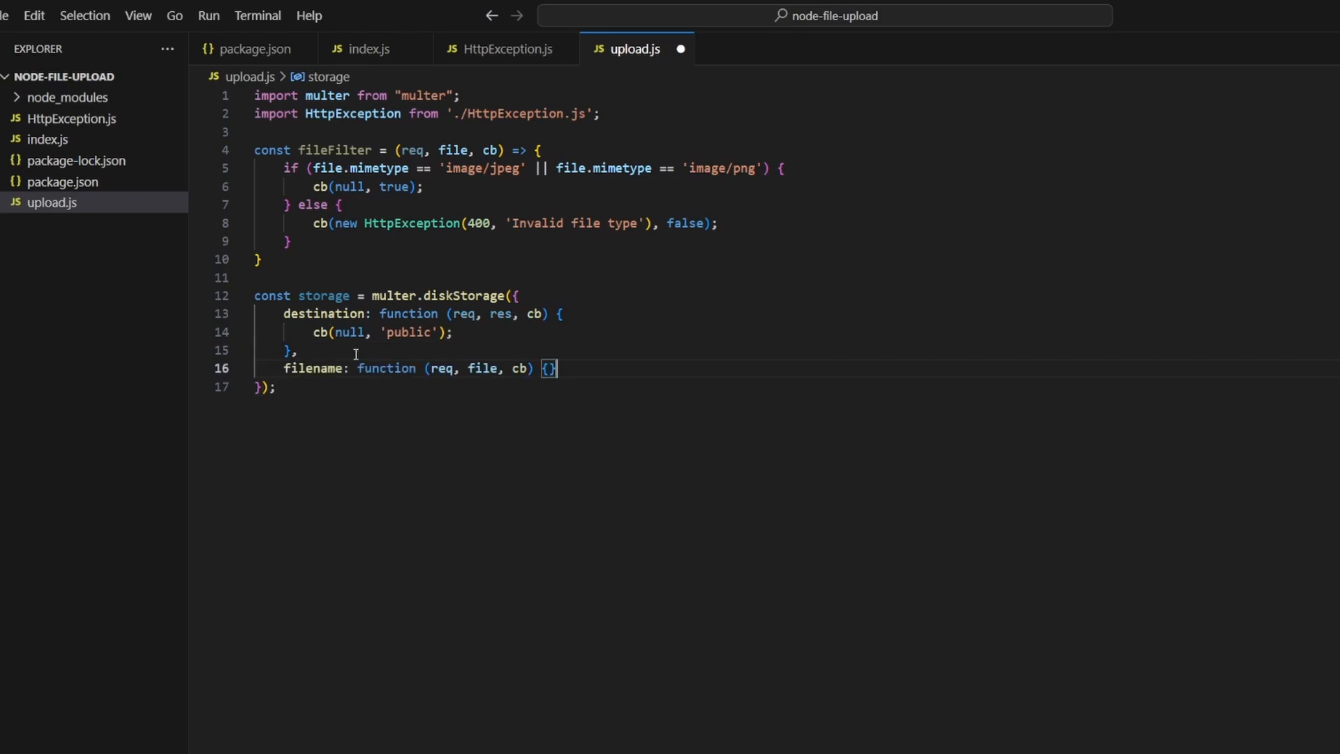
text(const prefix = Date.now() + '-' + Math.round(Math.random() * 1E9);)
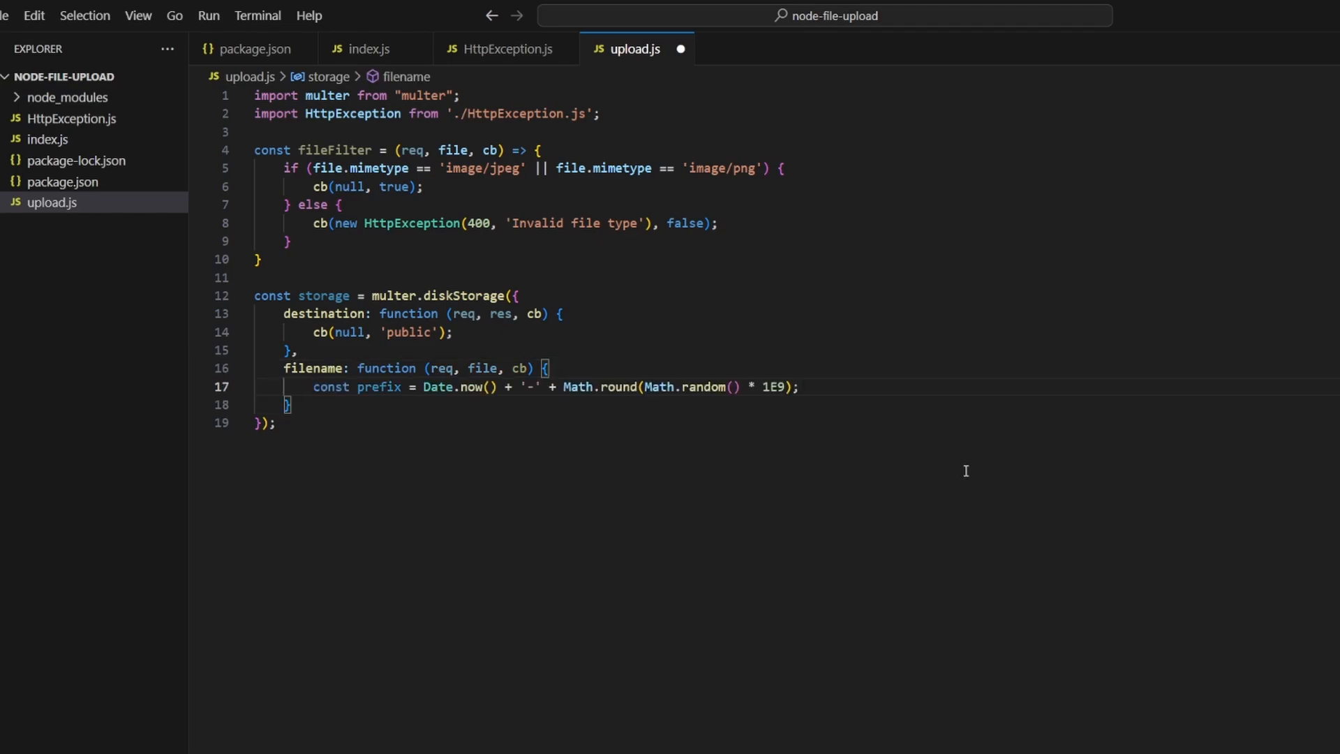
text(cb(null, `${prefix}-${file.originalname}`);)
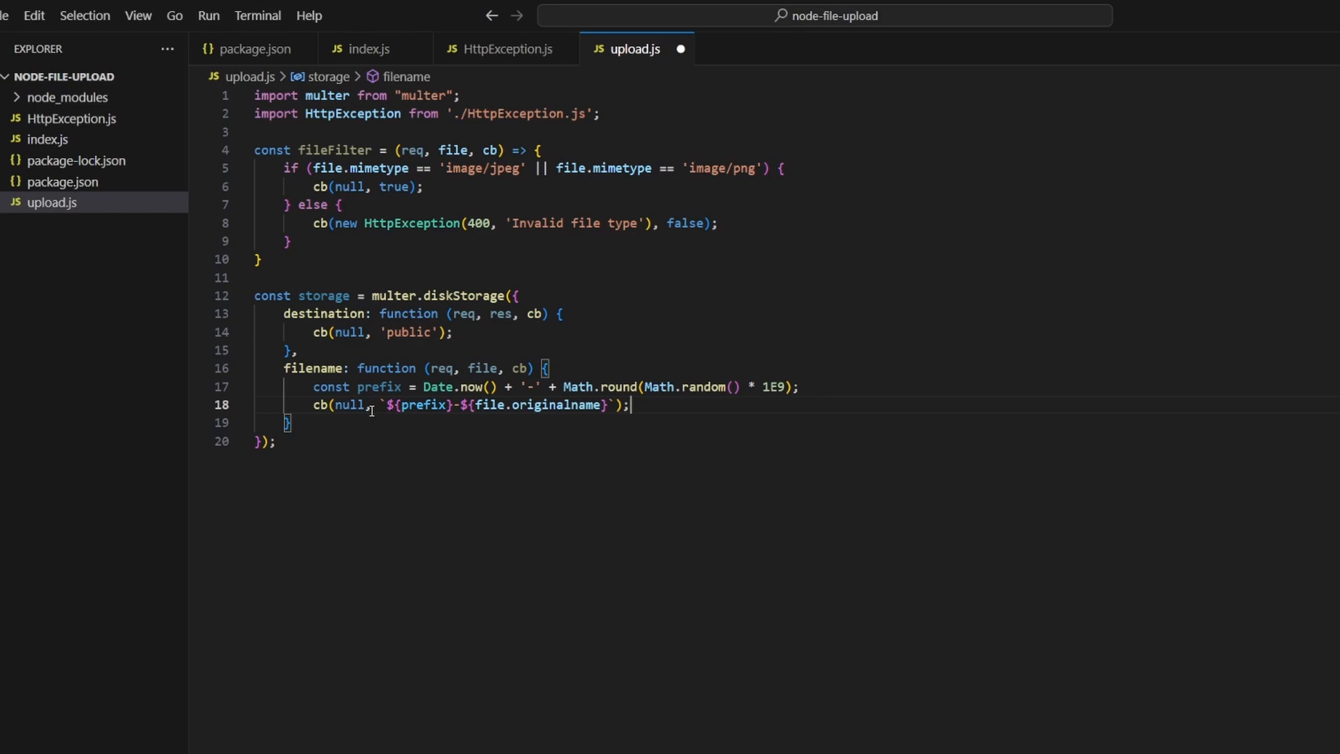
text(export default multer({ storage, fileFilter });)
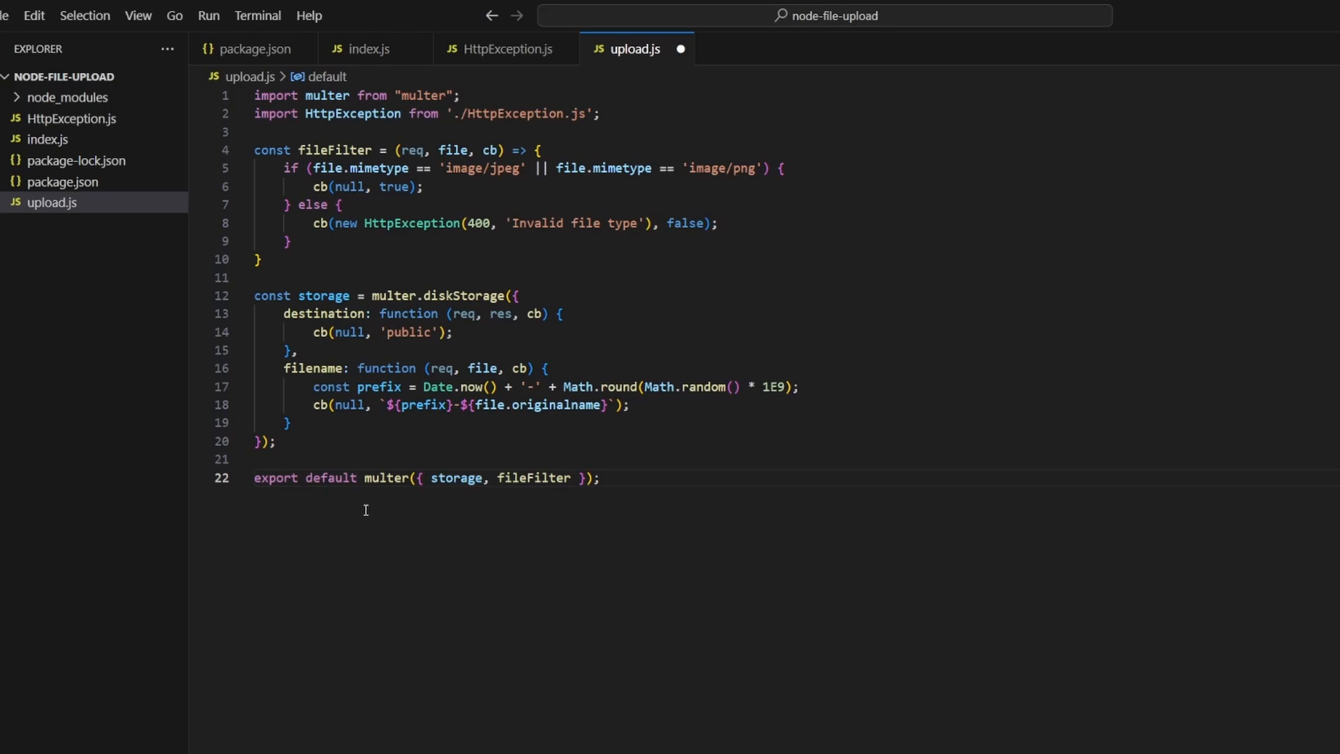
Step: Import upload into index.js and add the /images POST route using upload.array('images', 5)
click(367, 49)
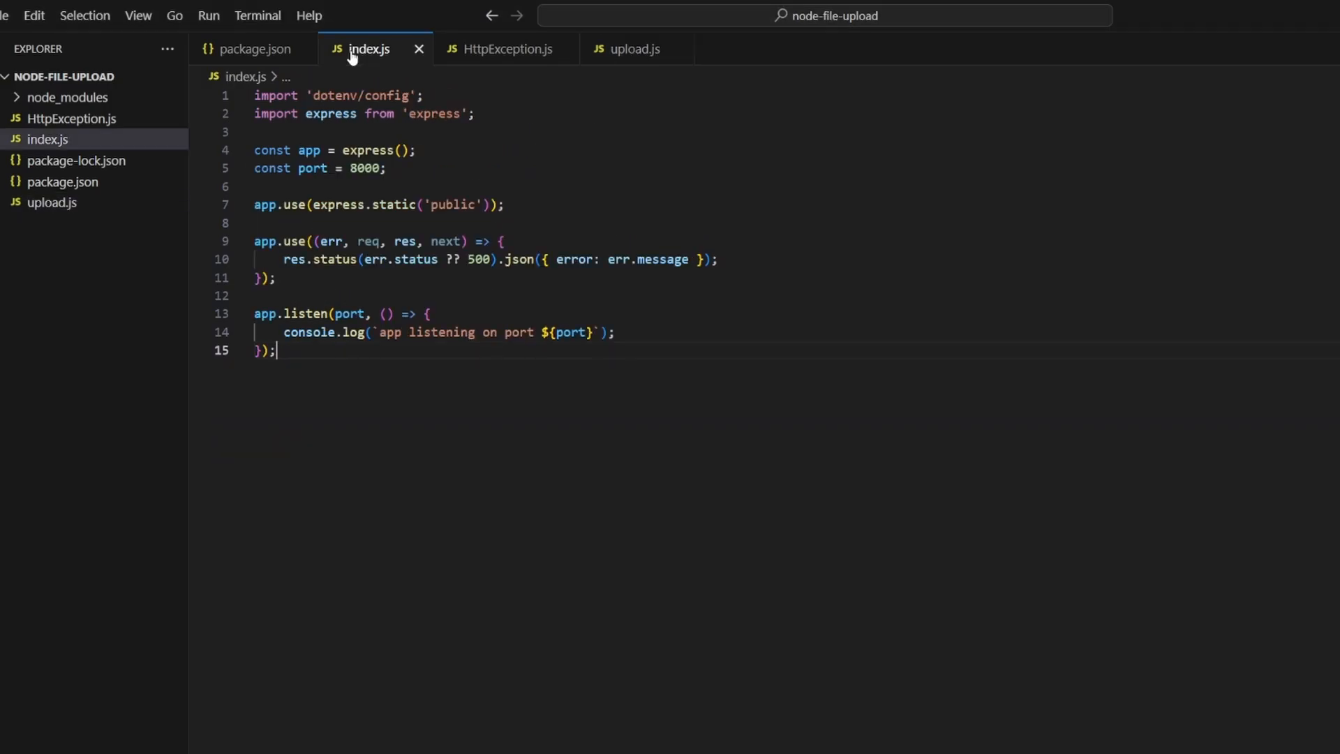
text(import upload from './upload.js';)
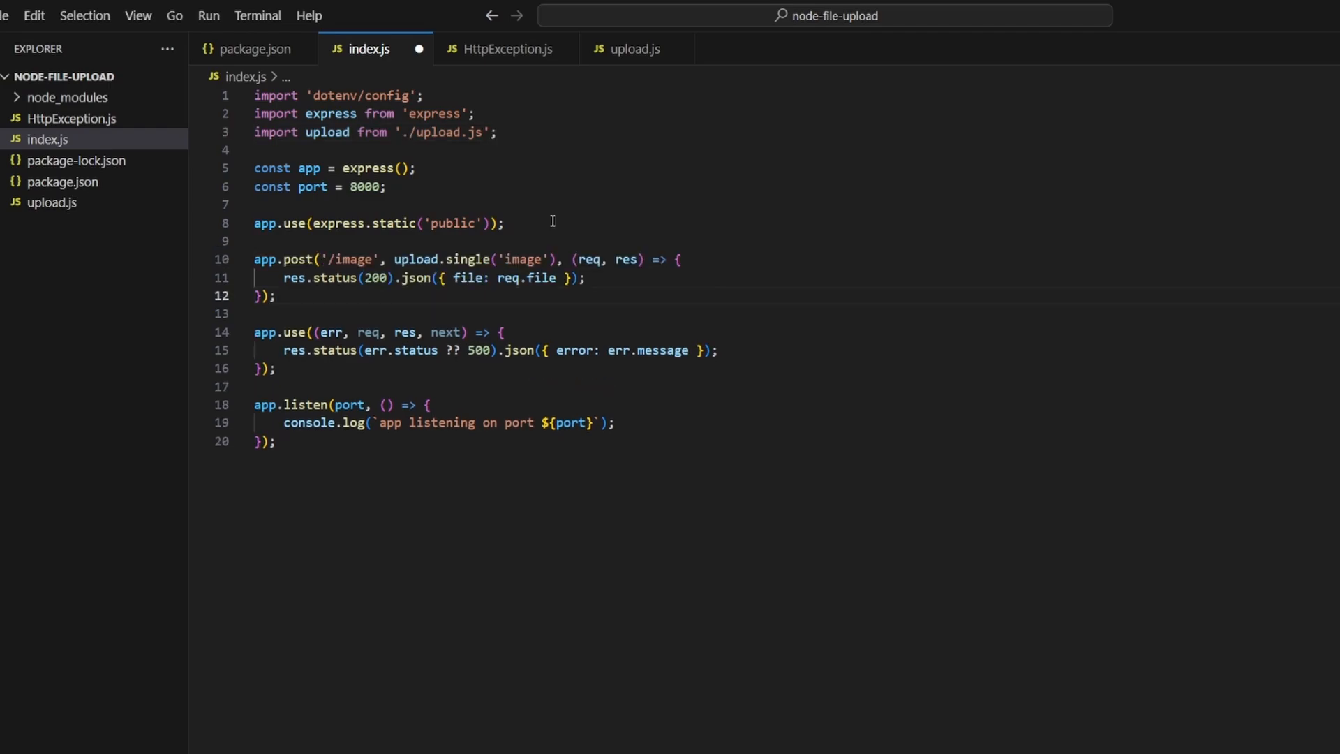
click(276, 296)
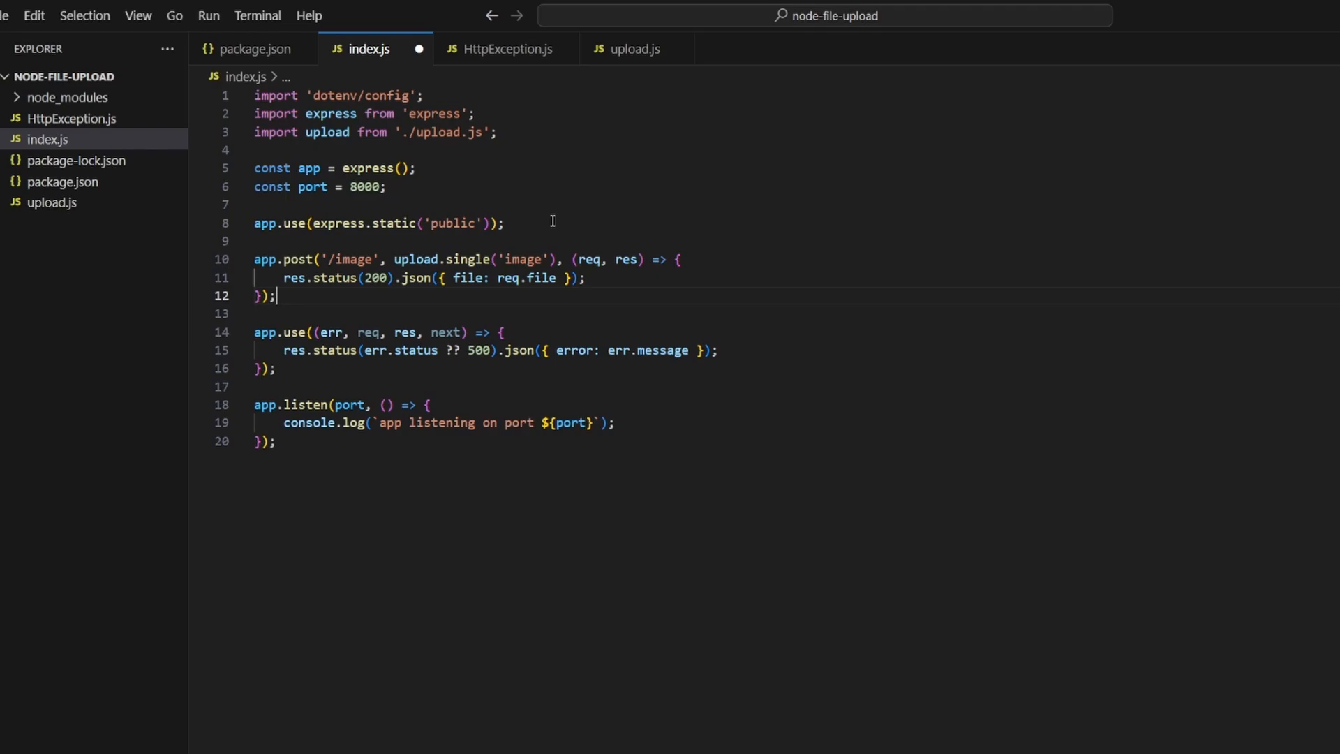
text(app.post('/images', upload.array('images', 5), (req, res) => {)
text(n)
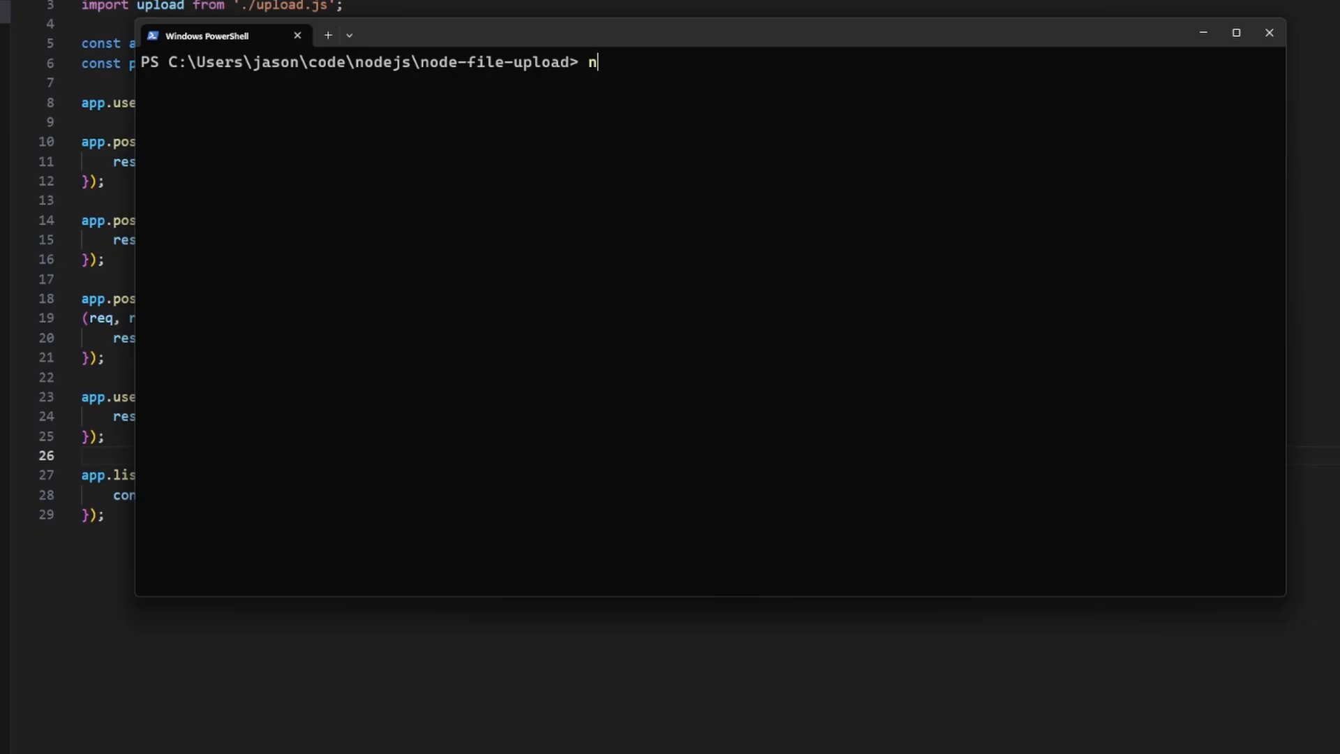
Step: Run node index in PowerShell to start the server on port 8000
text(ode index)
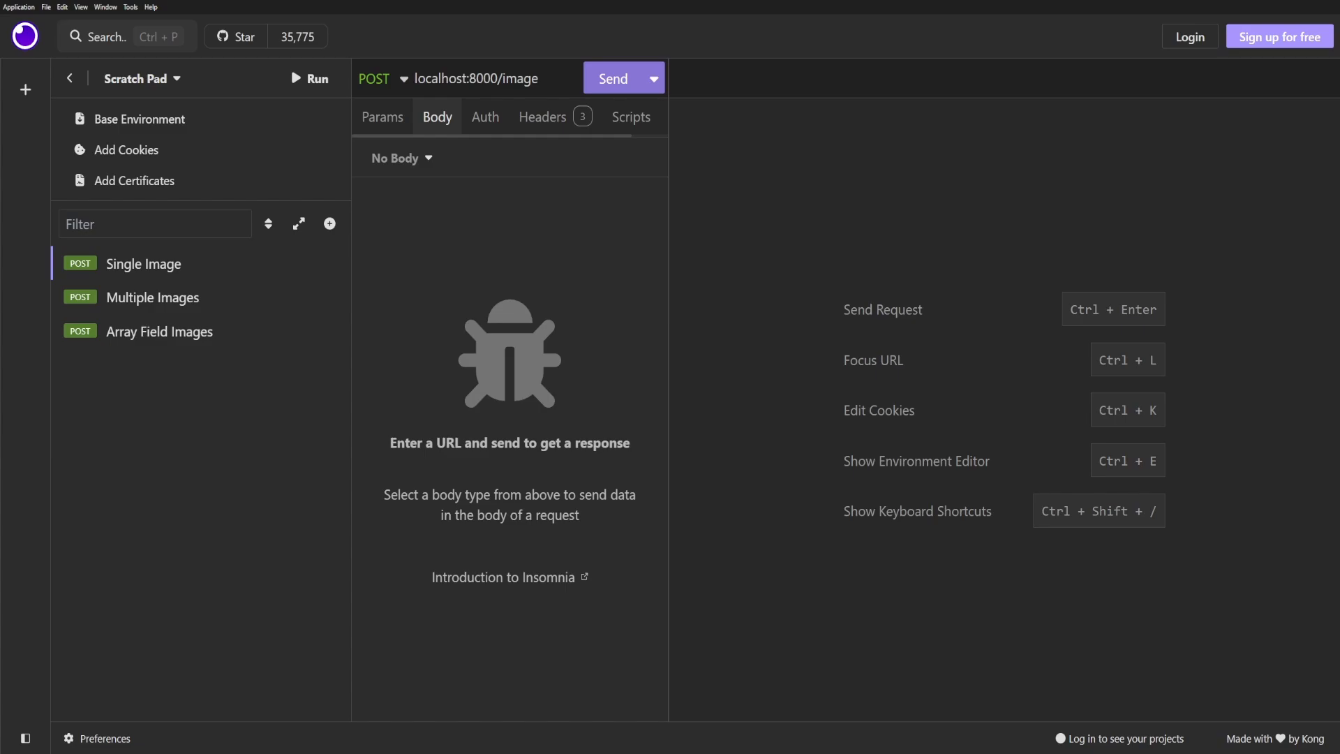
Step: Send the Single Image request as multipart with blue-shirt.png in a File-type image field and get 200 OK
click(400, 158)
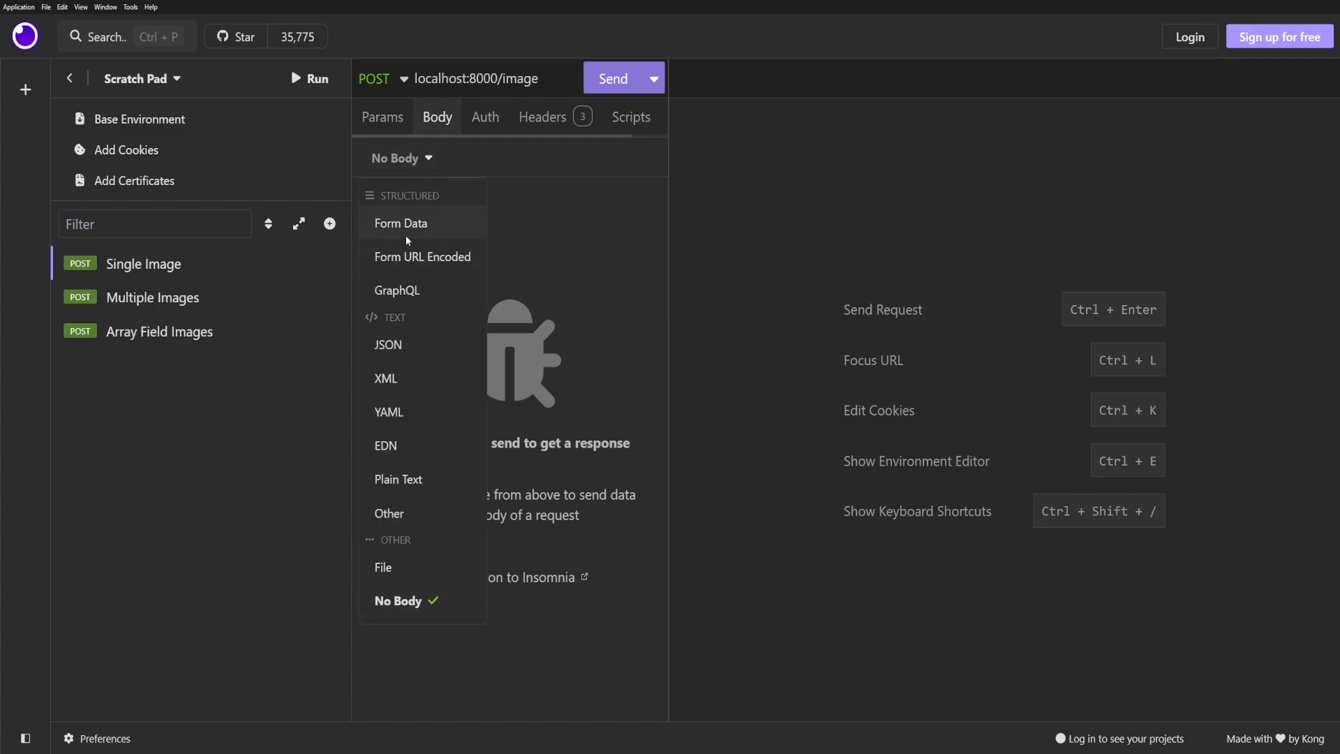
click(401, 224)
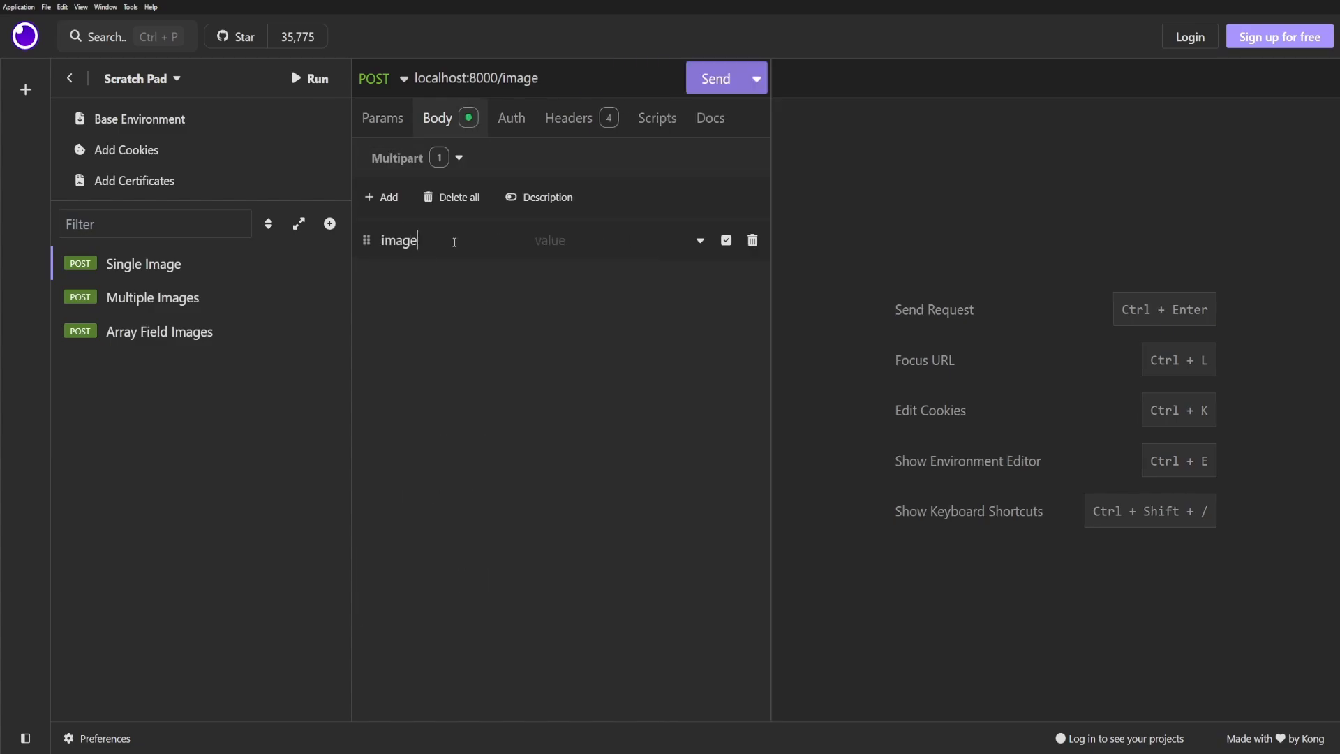
click(699, 241)
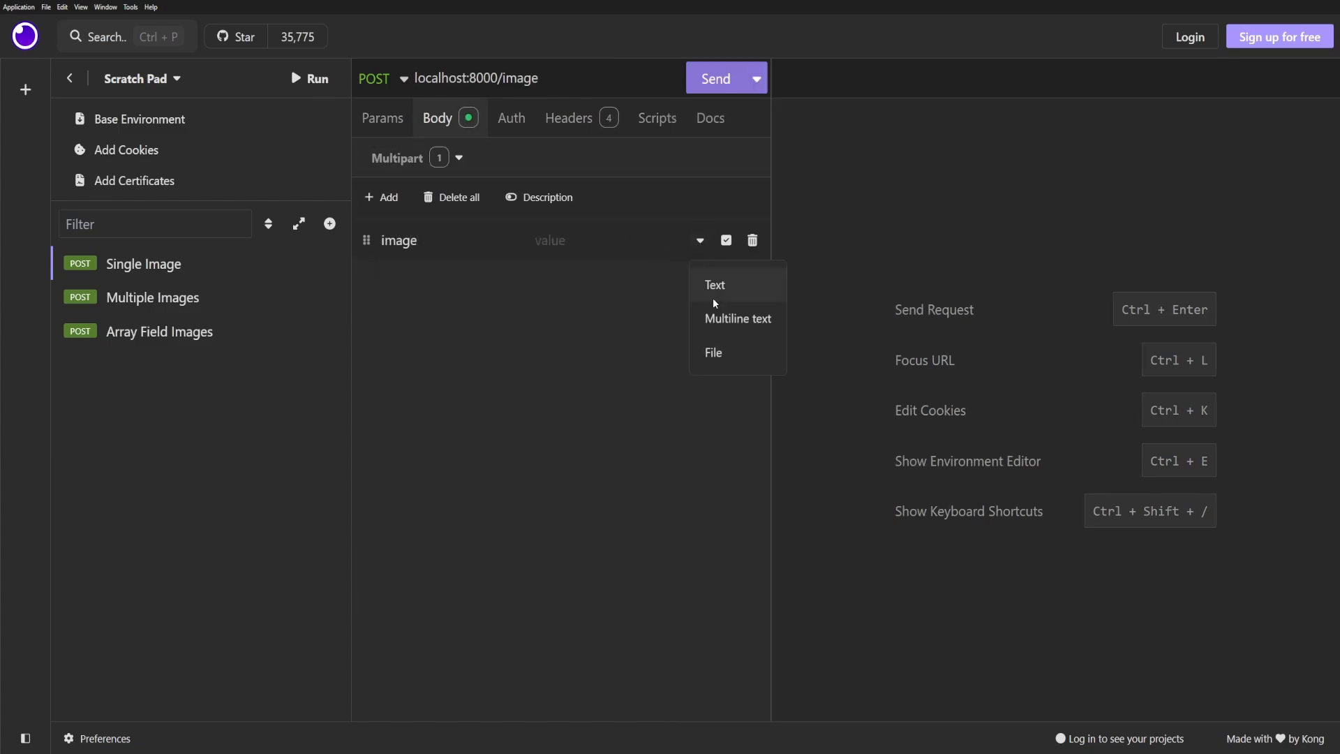
click(714, 351)
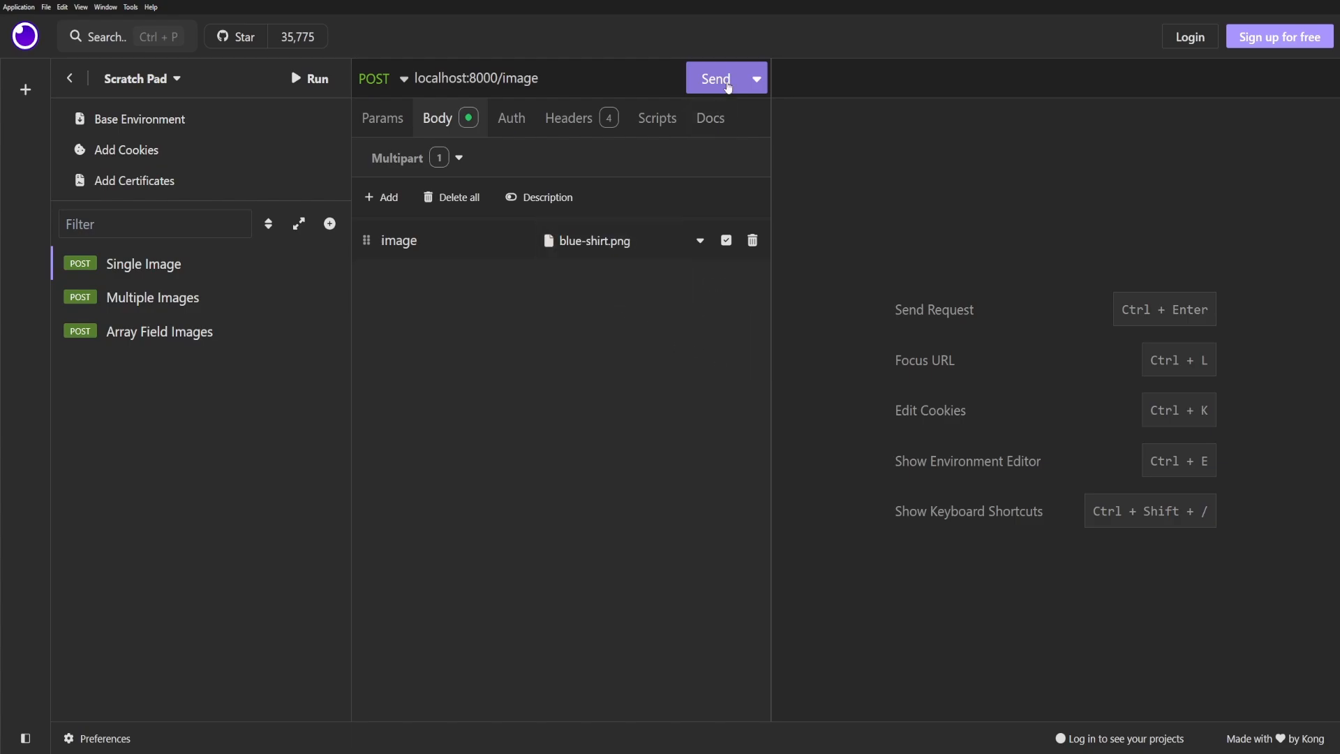
click(716, 78)
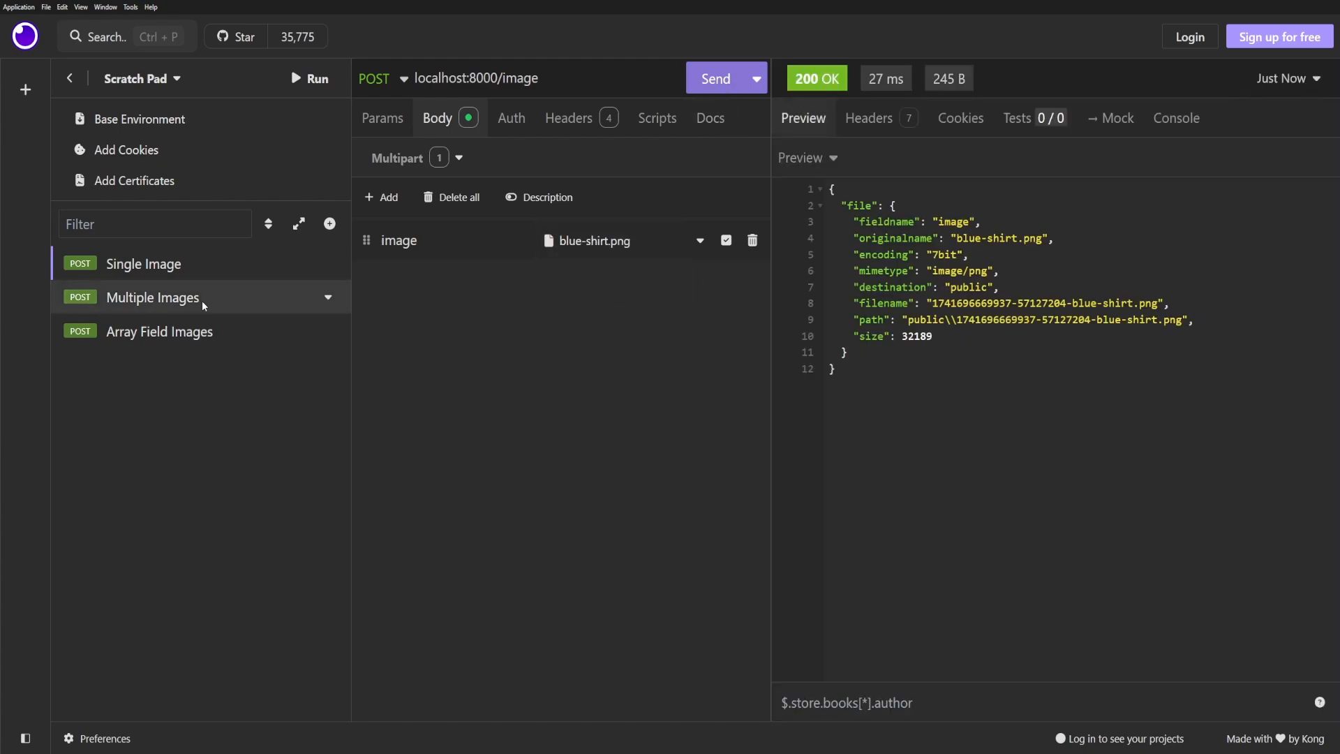
Step: In Multiple Images send two File-type images fields with blue-sweater.png and blue-trousers.png, getting 200 OK
click(152, 296)
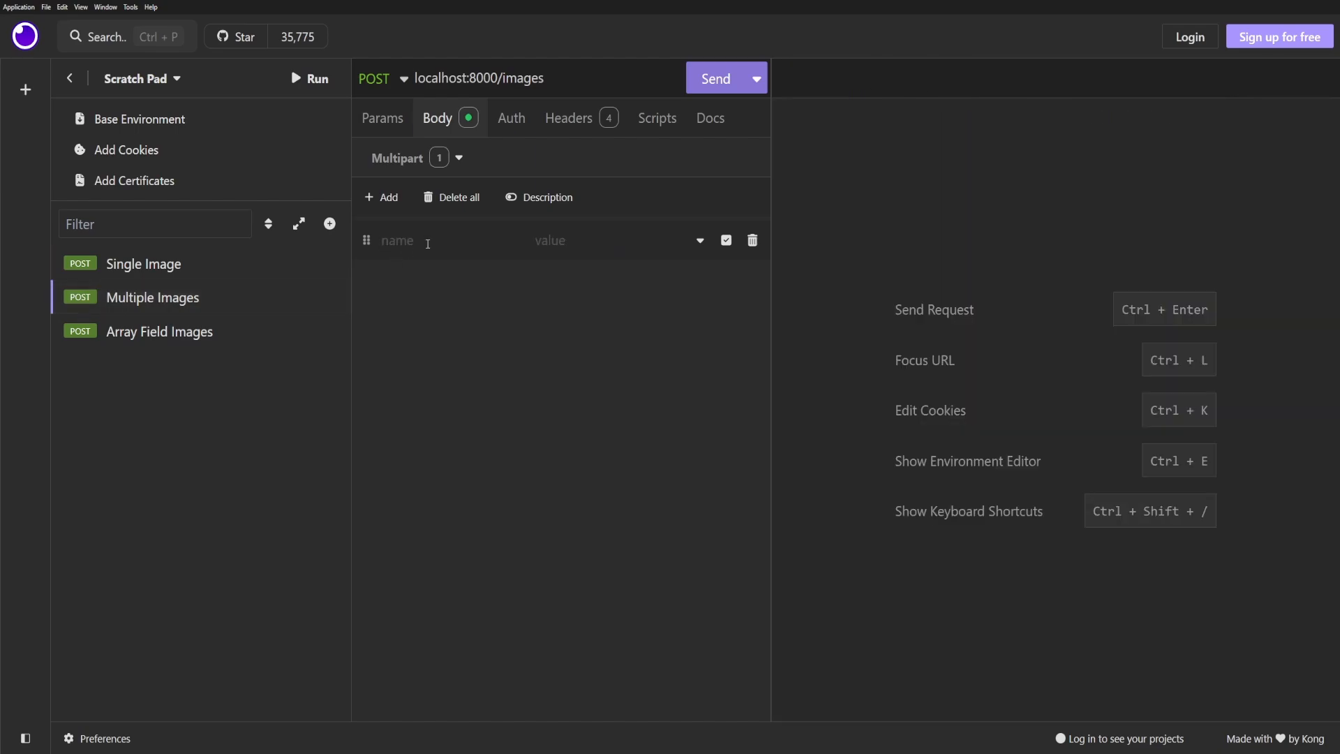
text(ima)
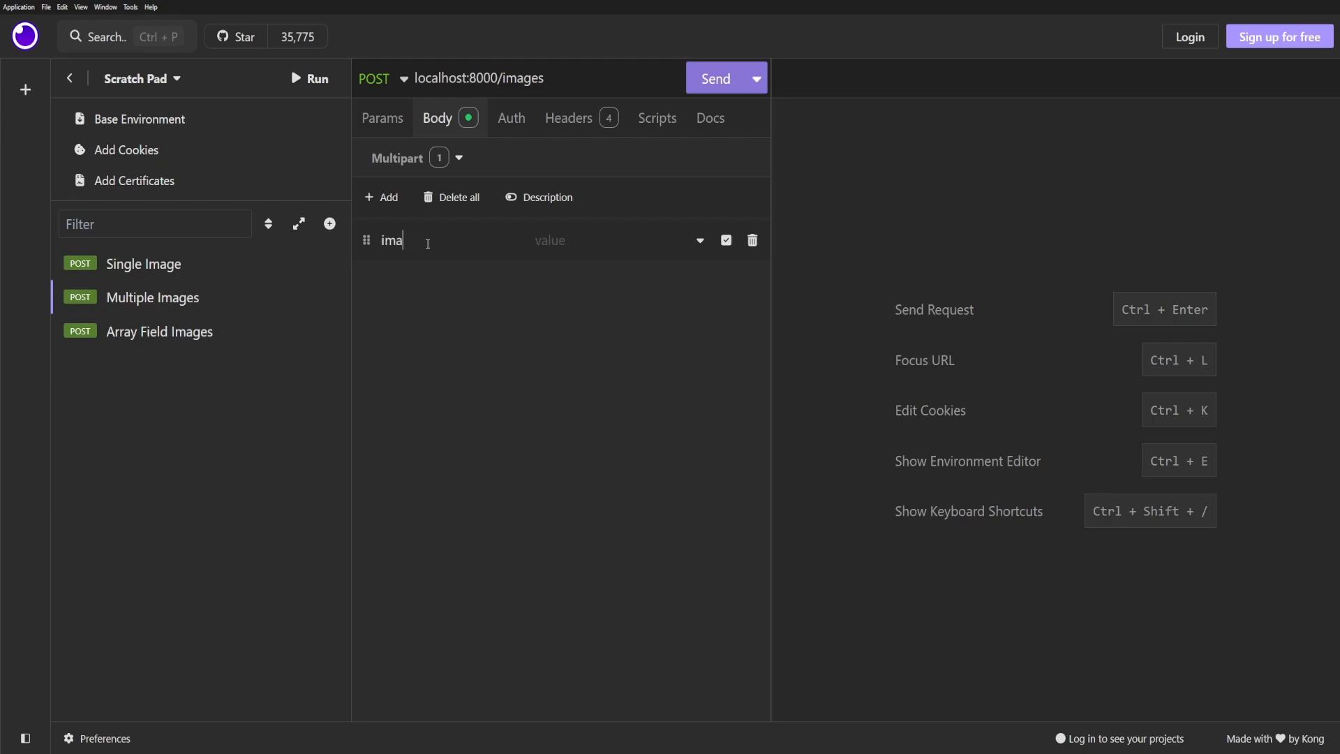
click(700, 240)
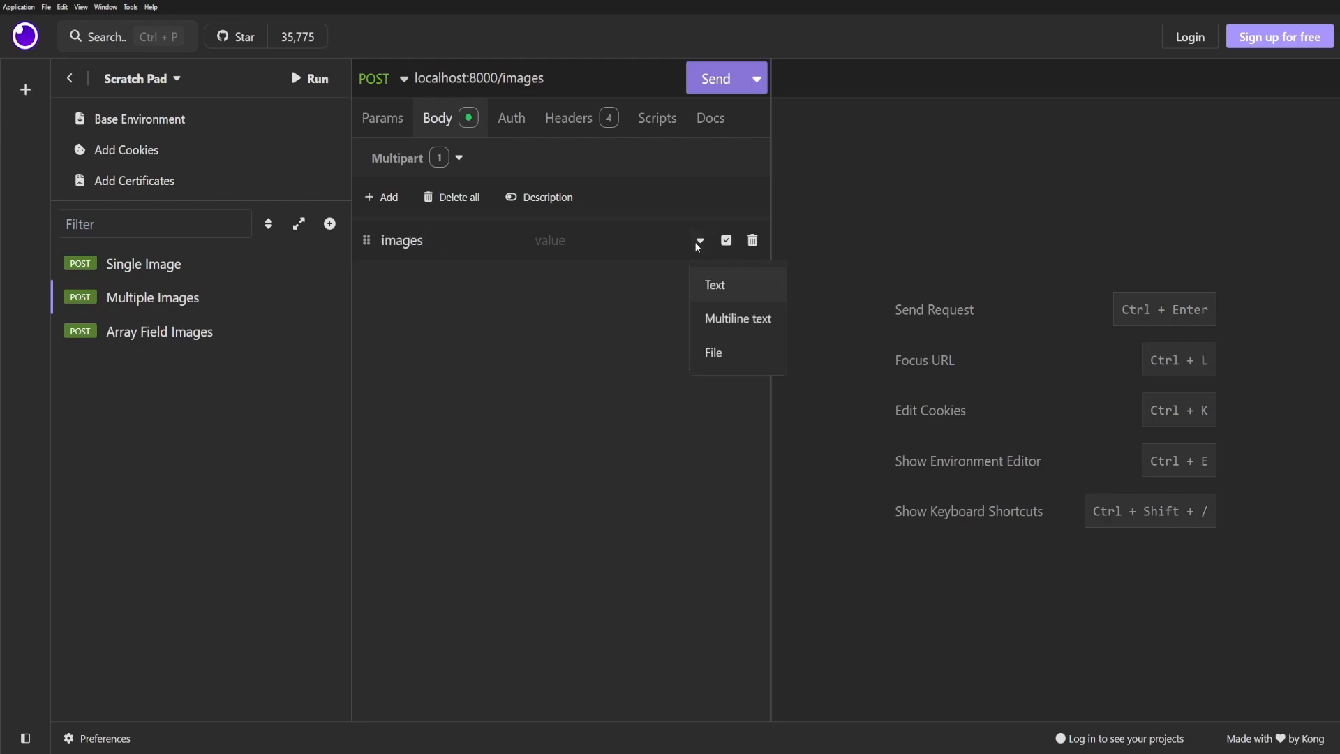
click(713, 351)
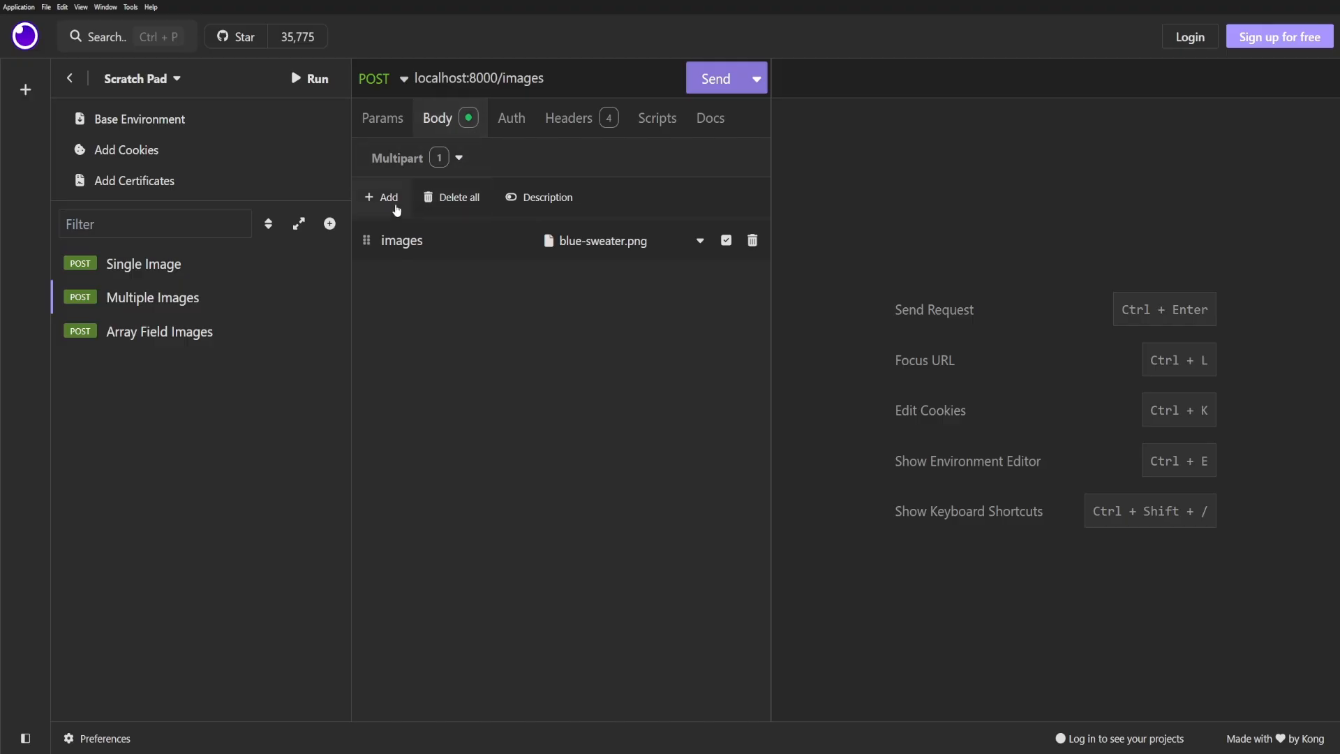
click(382, 197)
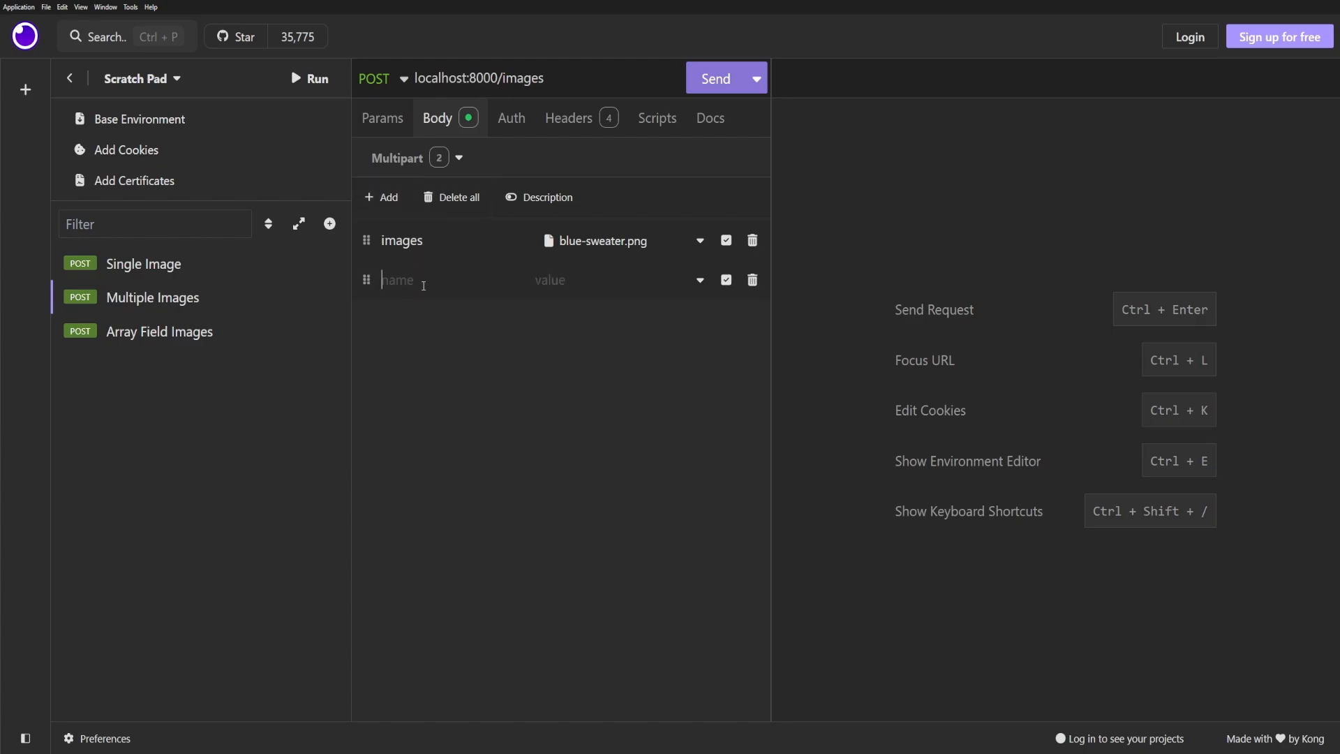
text(images)
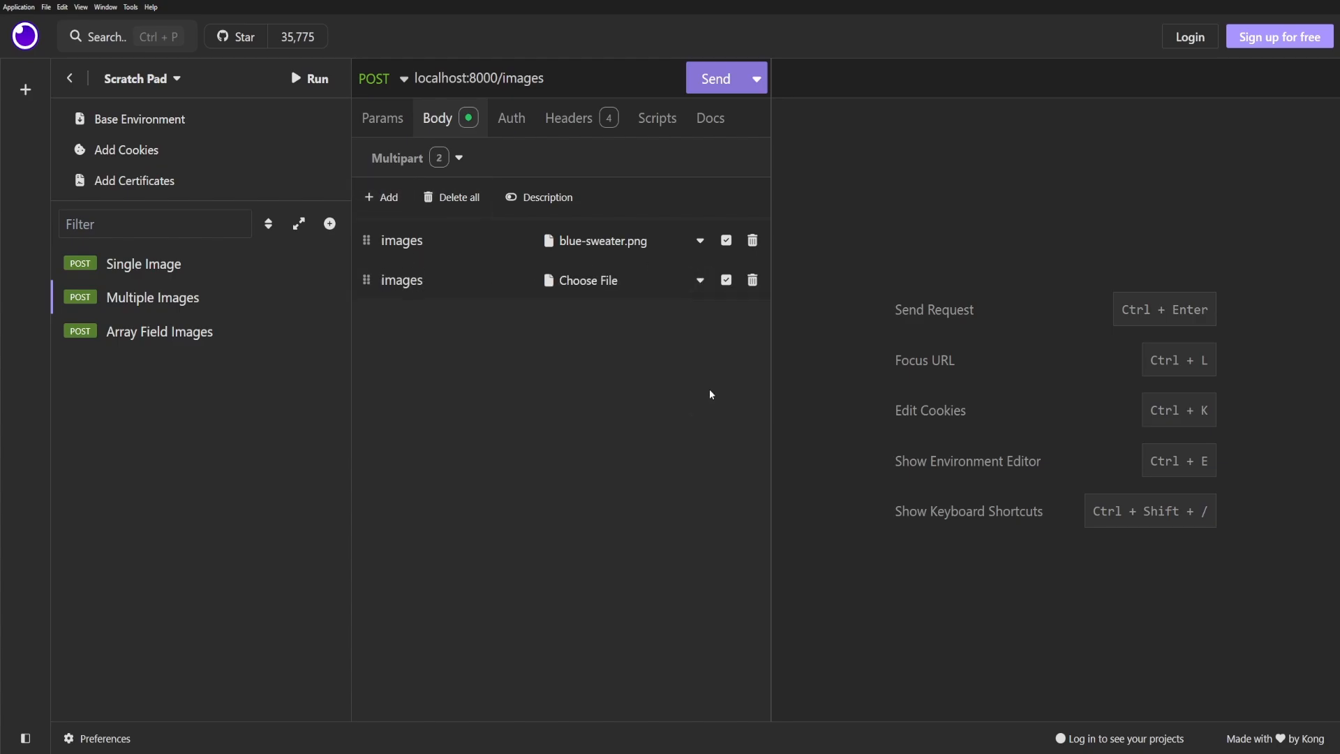
click(715, 79)
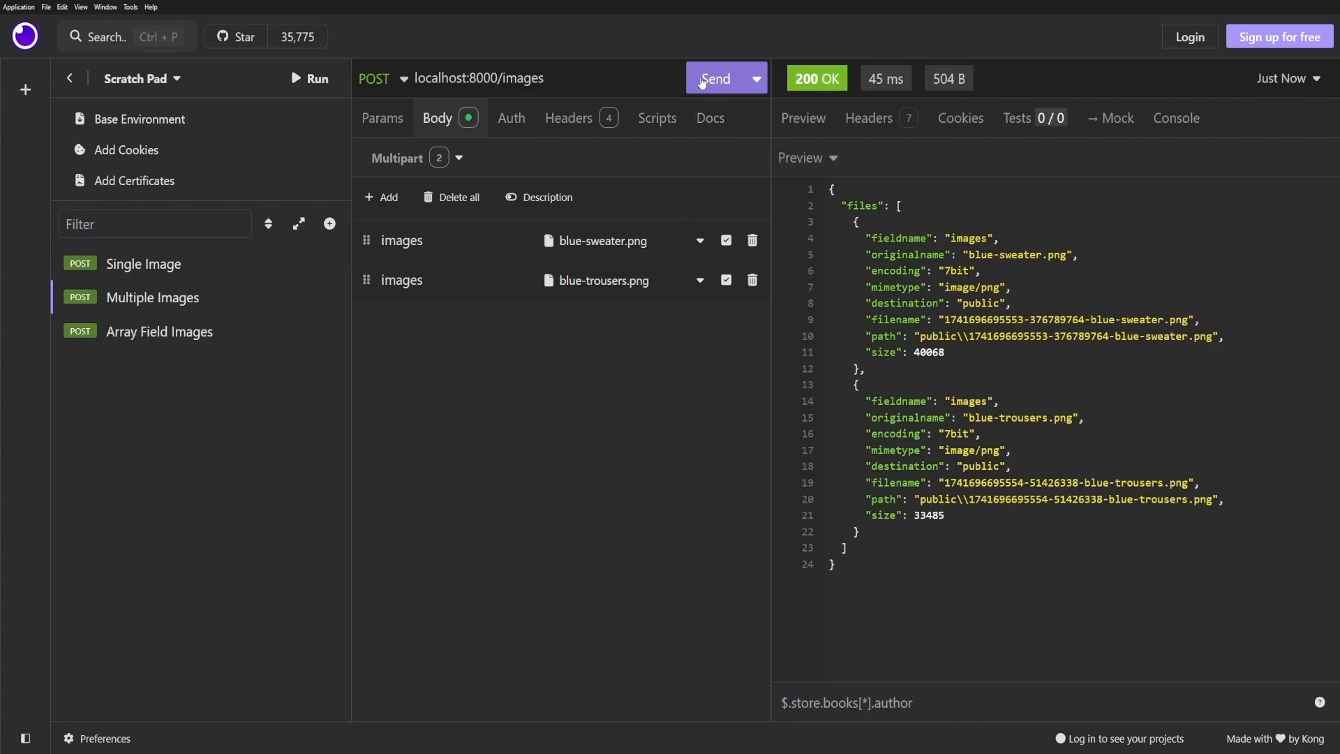
click(159, 332)
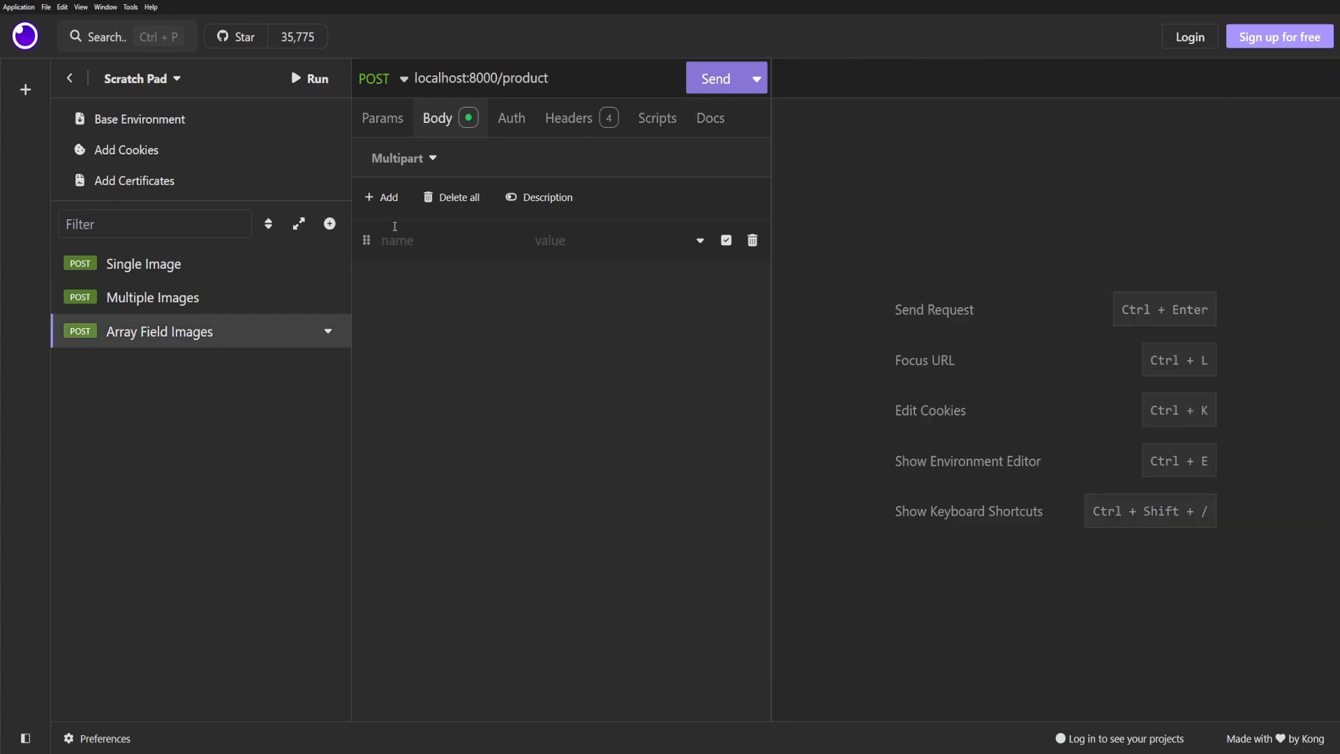
Step: Add a File-type main field with yellow-jacket.png and gallery fields, then send the product upload request
text(main)
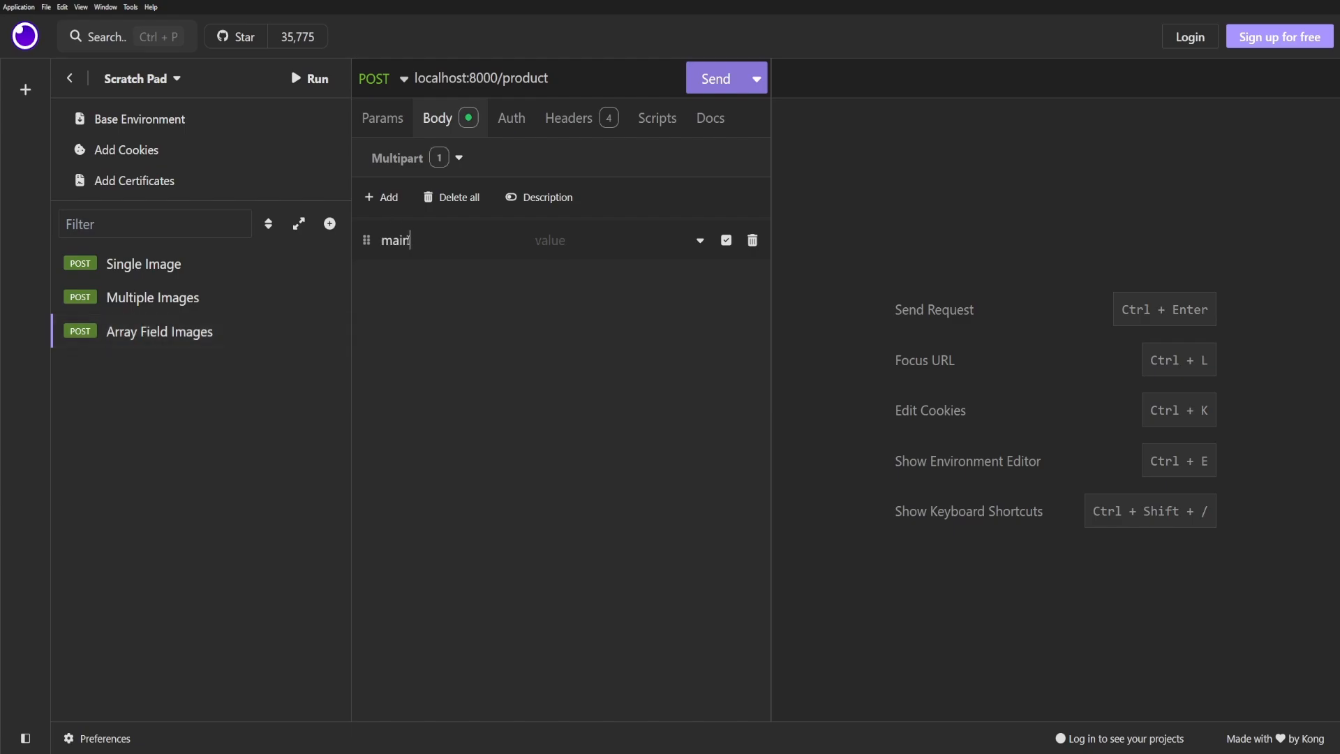
click(699, 240)
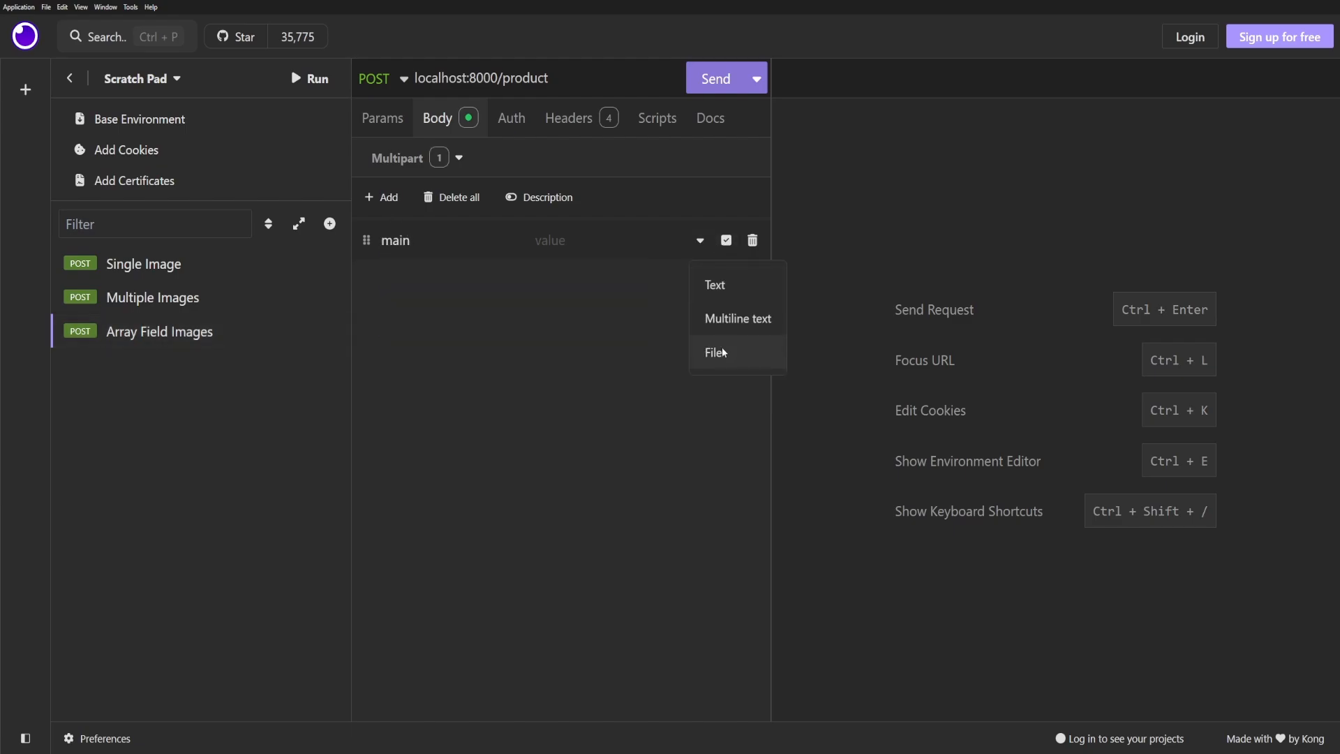
click(715, 352)
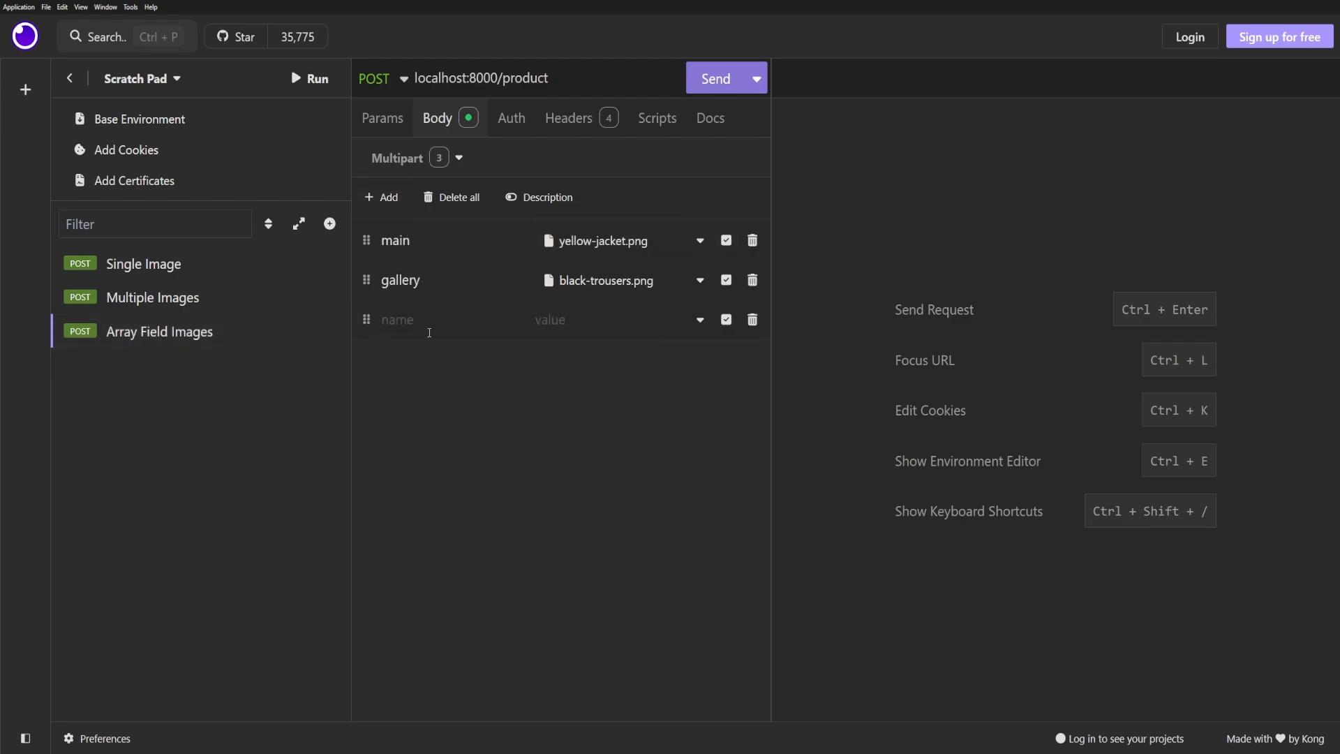
text(gallery)
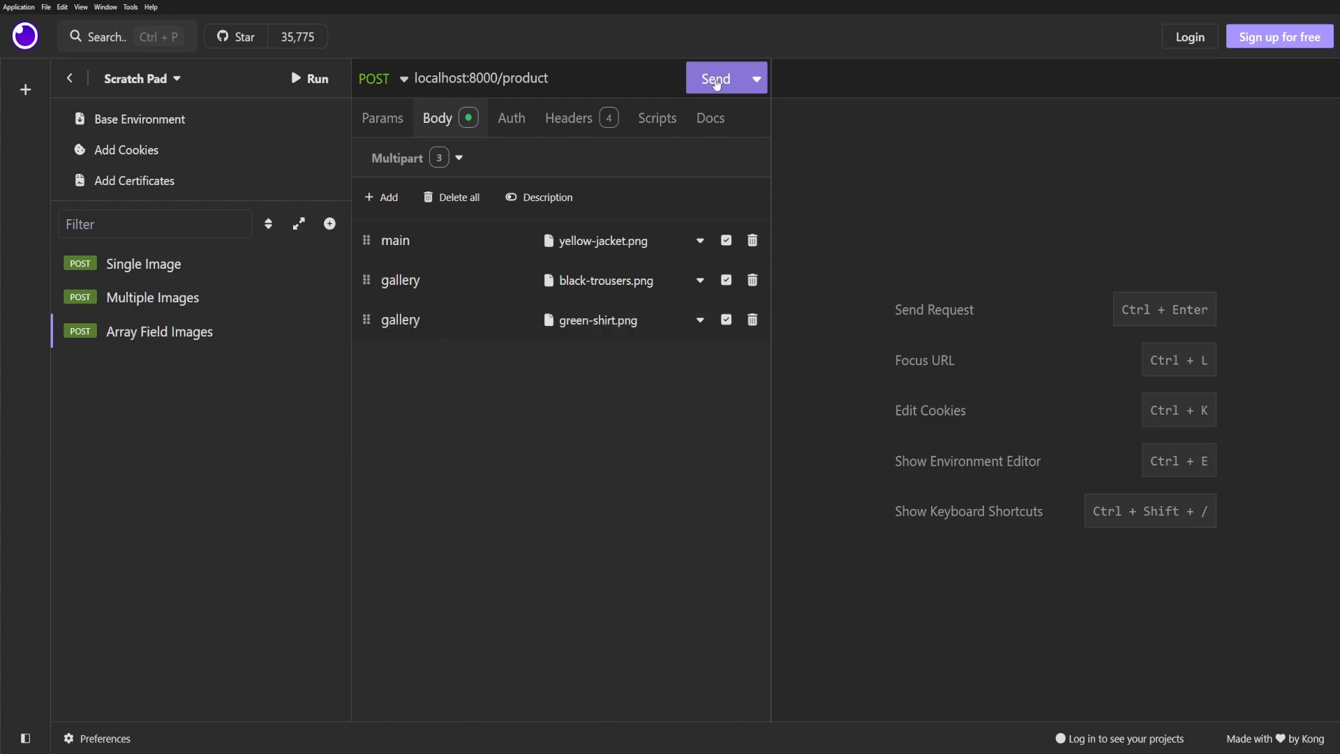
click(717, 78)
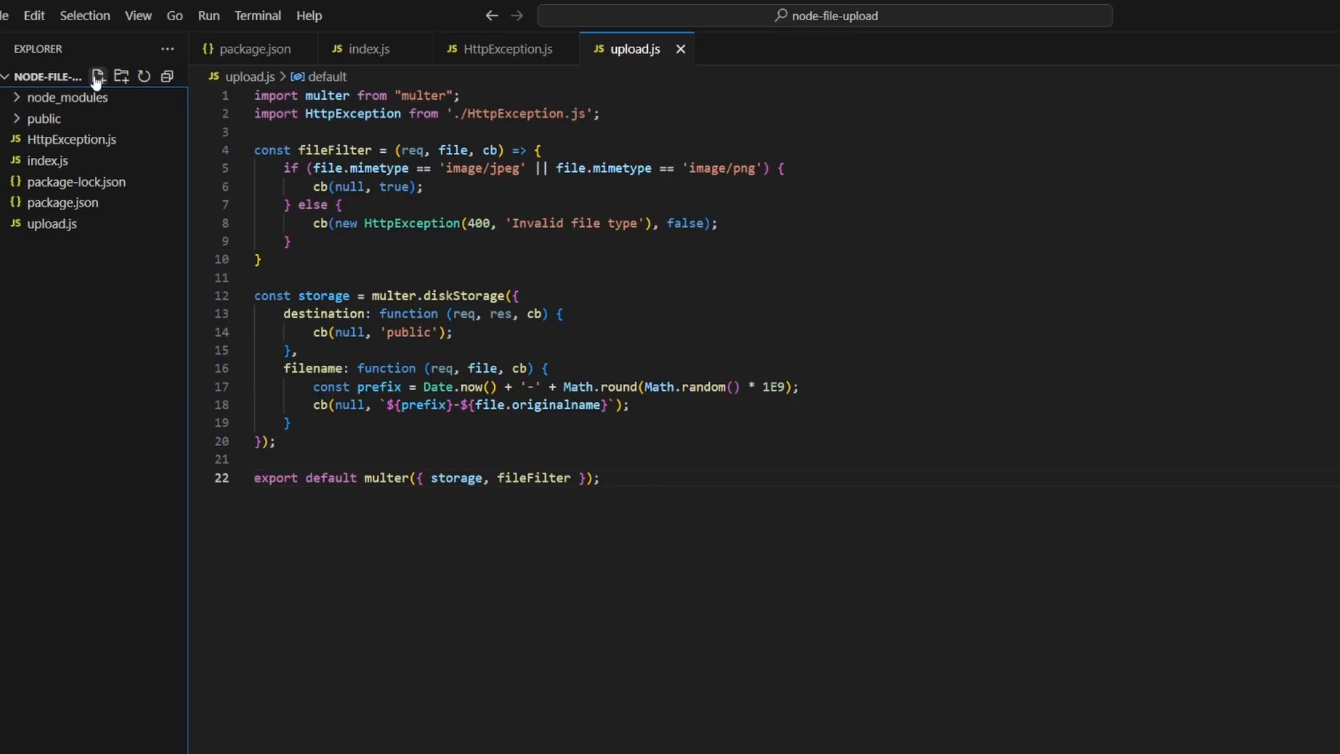
Step: Add a .env file with empty AWS_ACCESS_KEY= and AWS_SECRET_ACCESS_KEY= entries
click(96, 75)
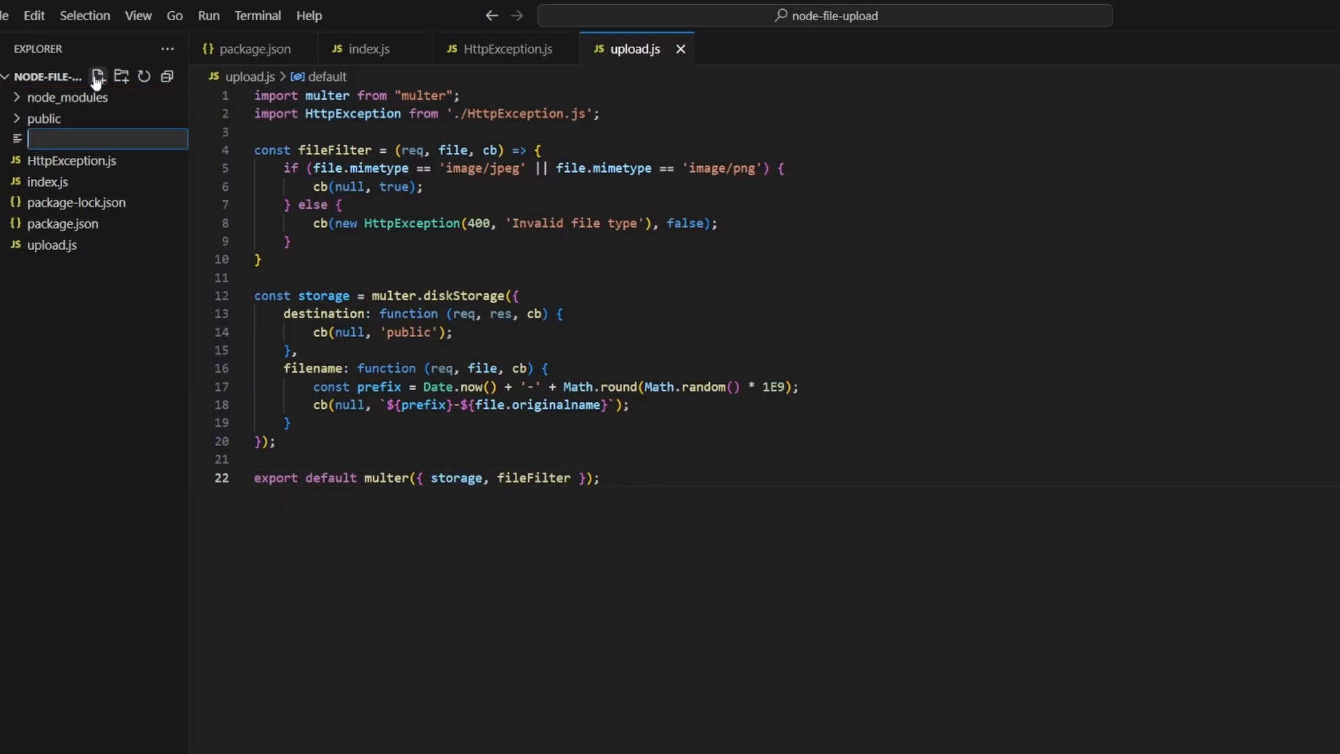
text(.env)
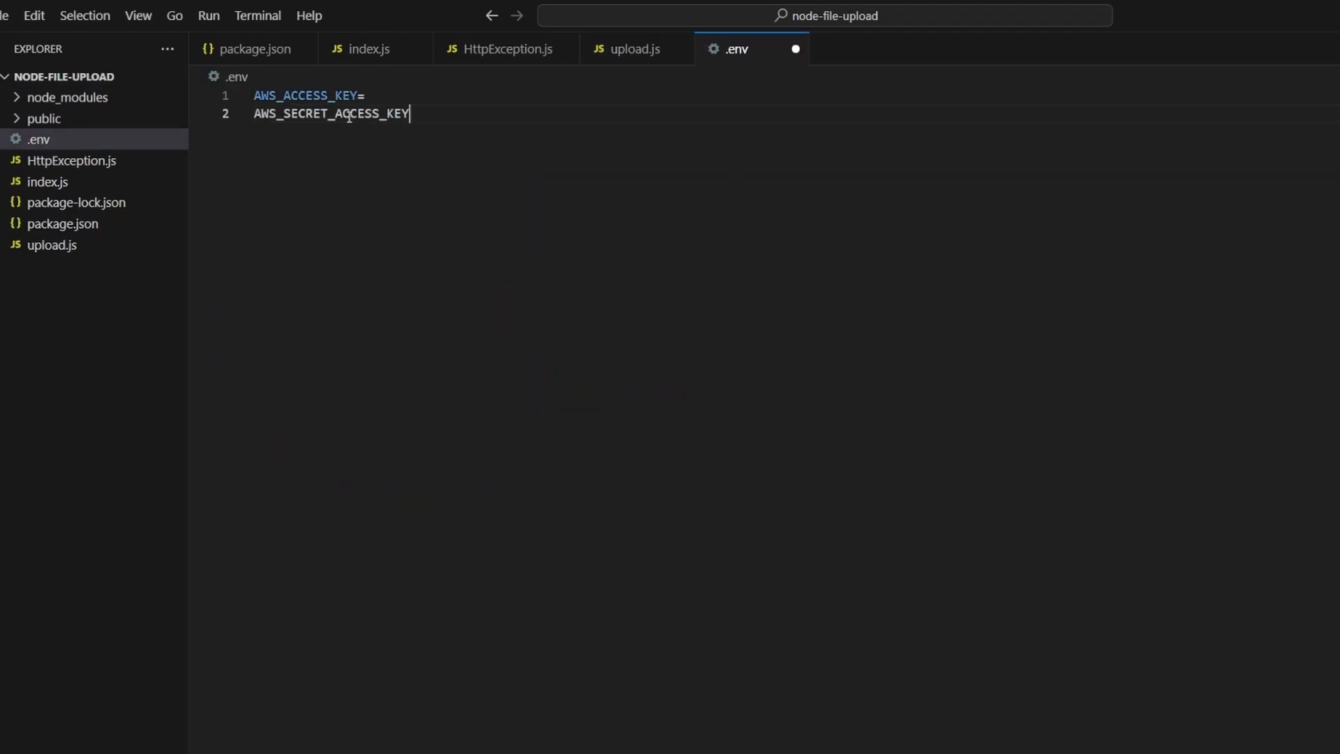
text(=)
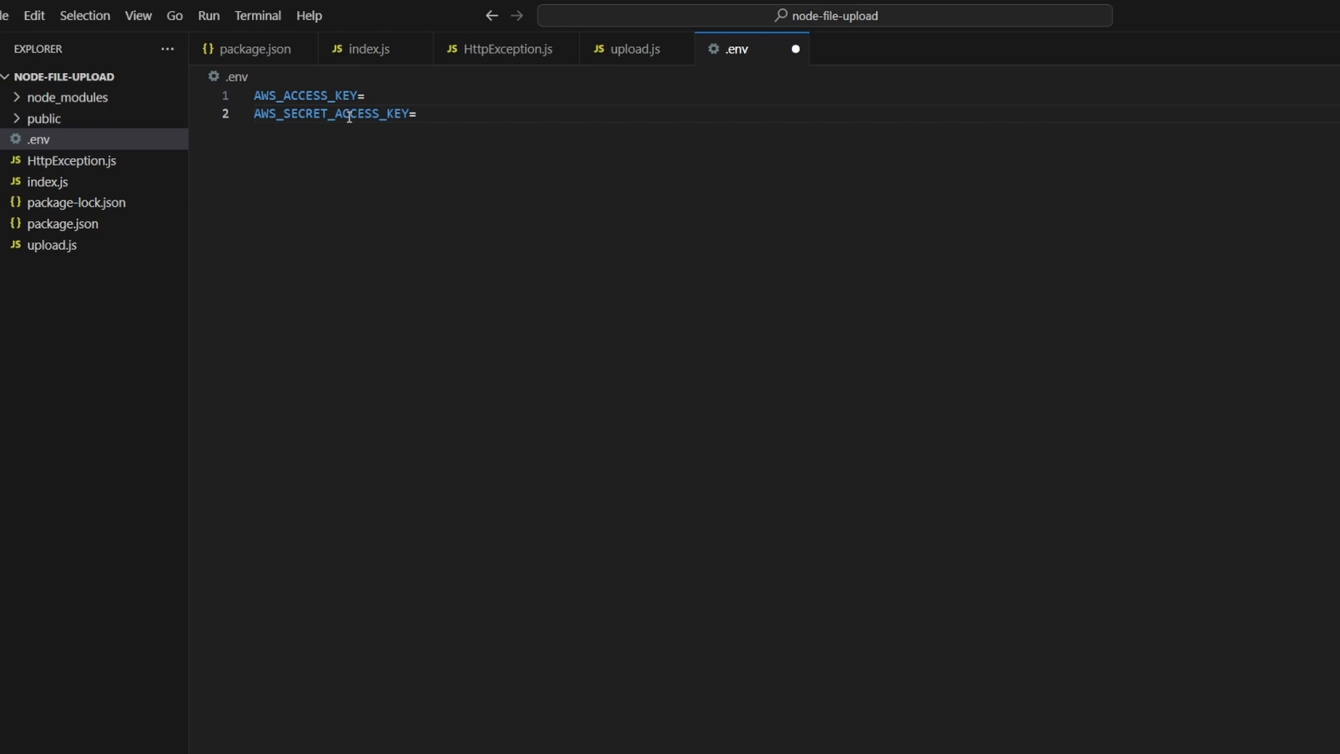
Step: Import multerS3 in upload.js and build an S3Client with env credentials and region 'eu-west-2'
click(634, 49)
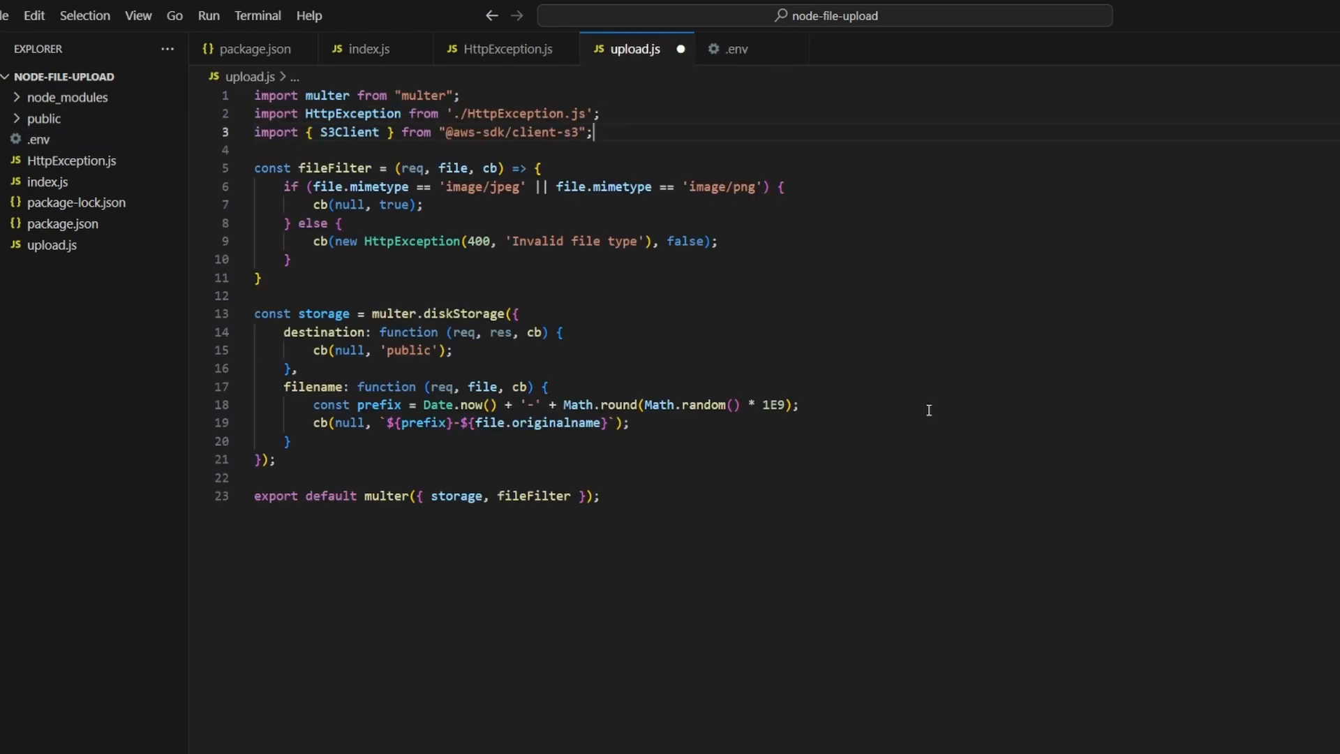
text(import multerS3 from 'multer-s3';)
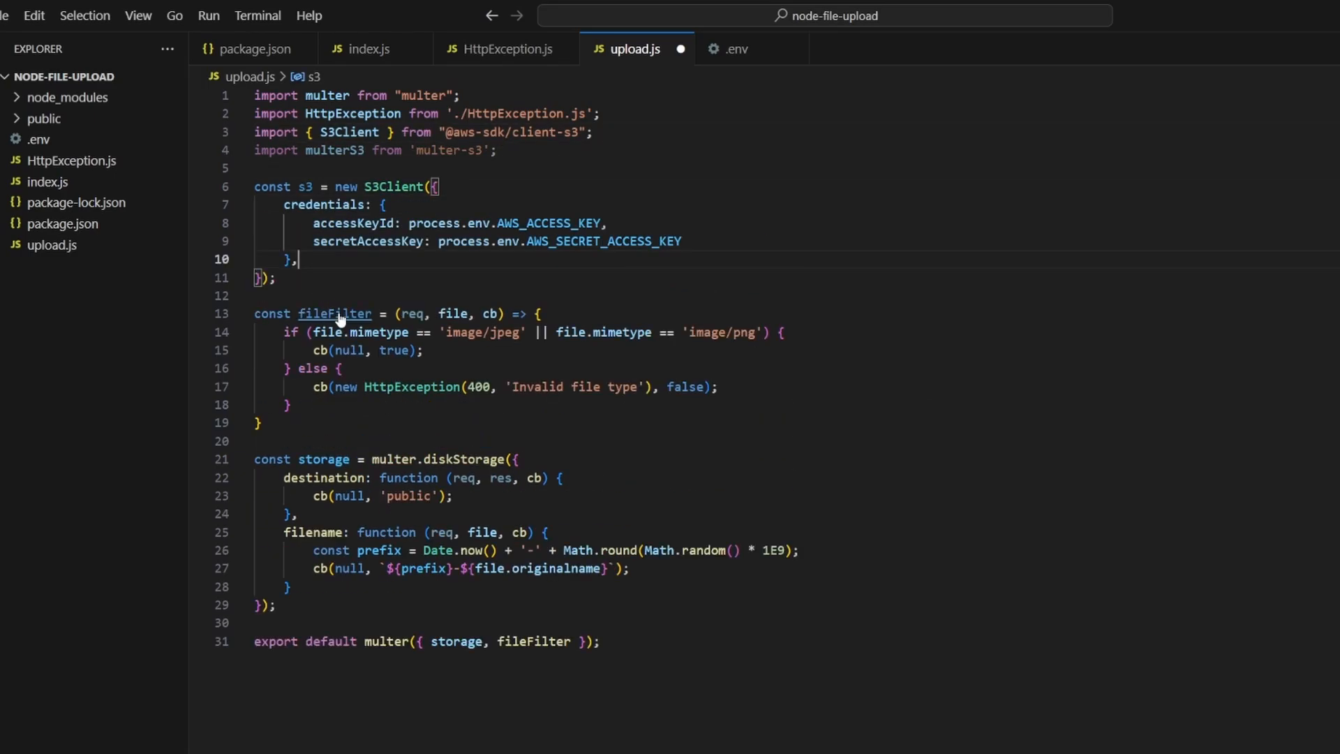
text(region: 'eu-west-2')
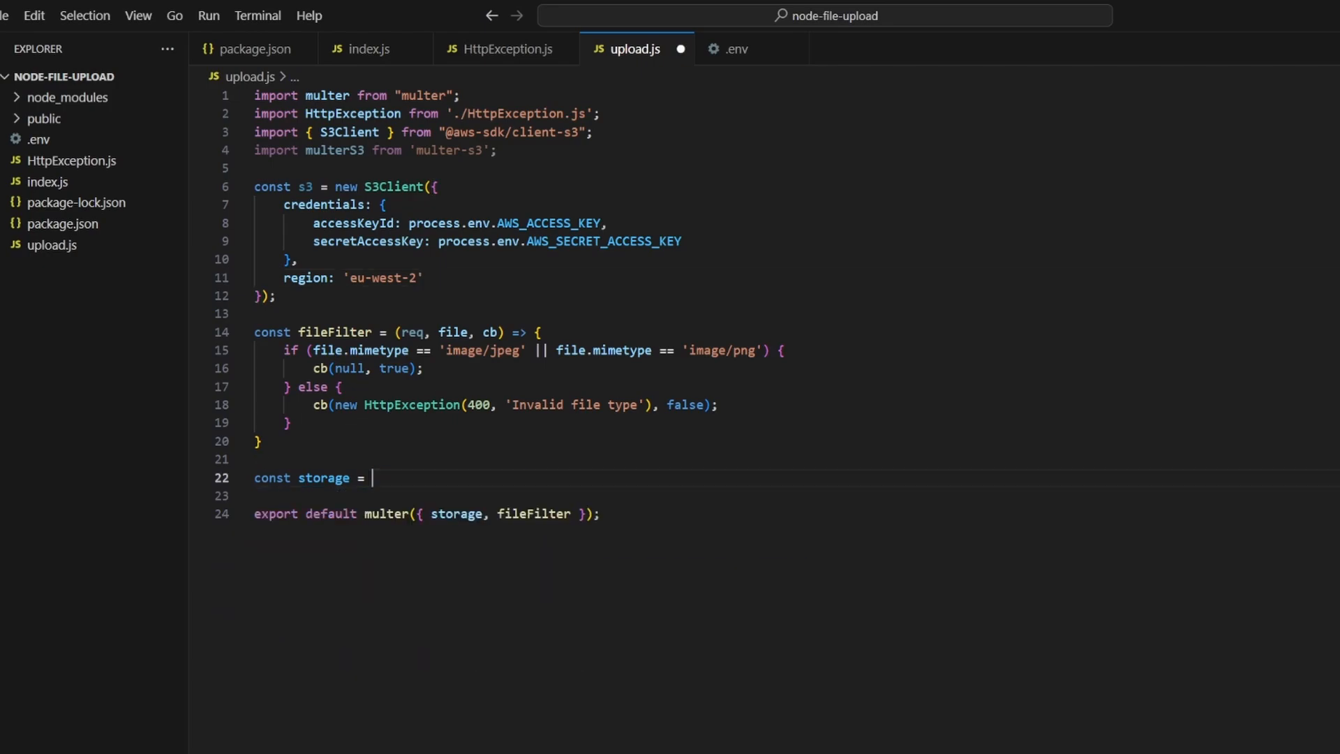
Step: Swap multer.diskStorage for multerS3({ s3, bucket 'rettson-multer', public-read acl, AUTO_CONTENT_TYPE, key })
text(multerS3({});)
text(acl: 'public-read',)
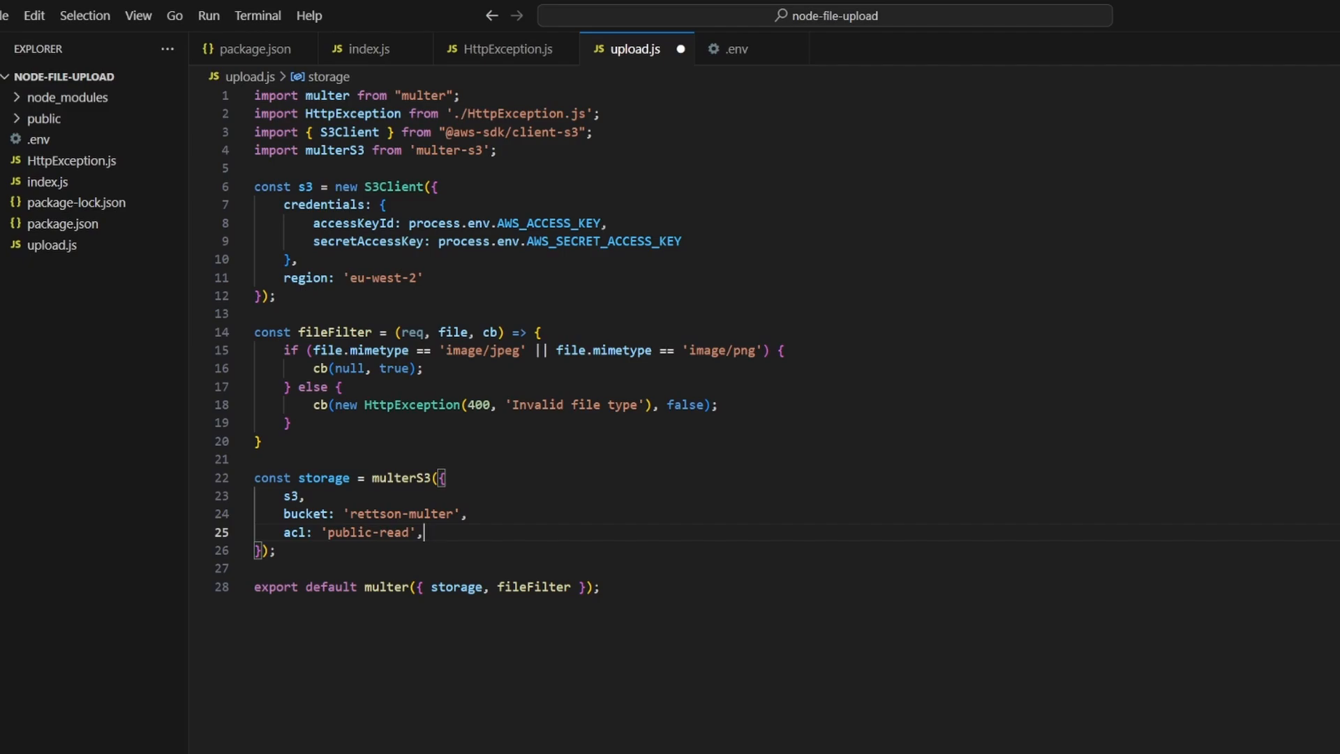
text(contentType: multerS3.AUTO_CONTENT_TYPE,)
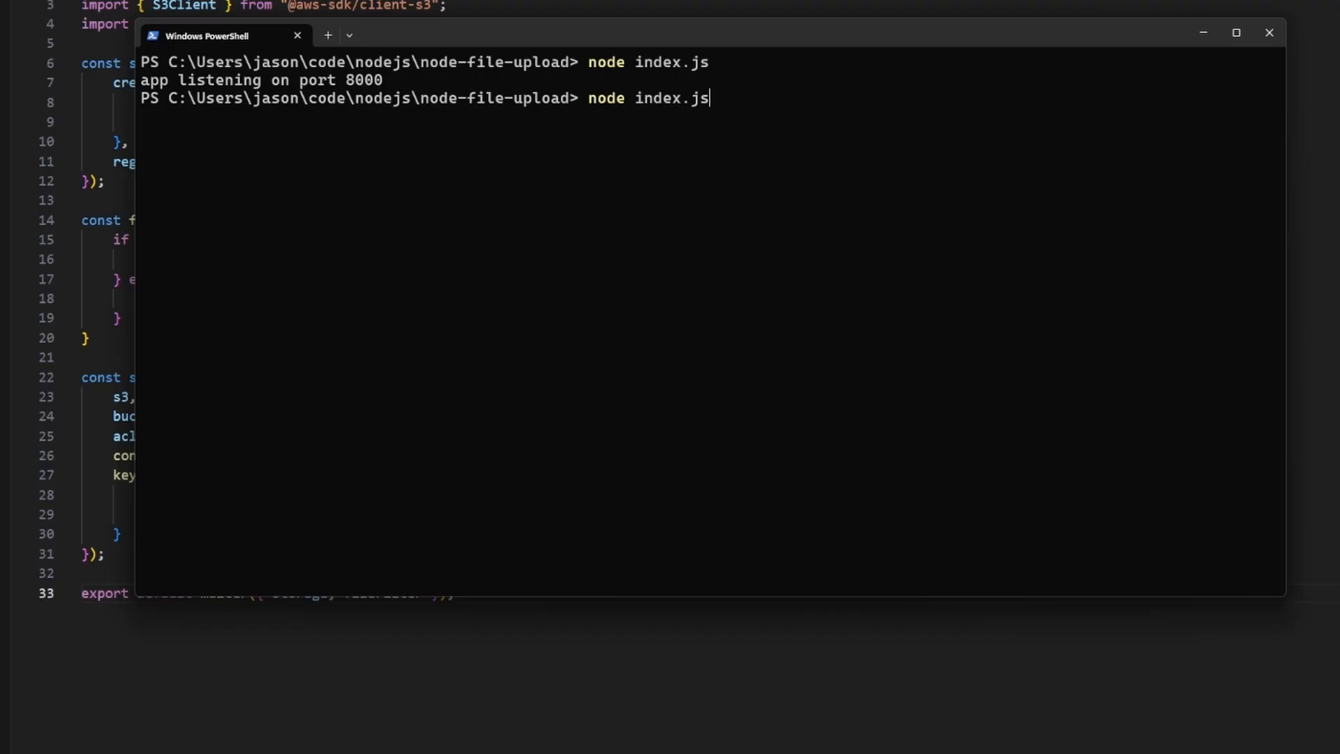
Step: Rerun node index.js so the server listens on port 8000, then return to Insomnia
key(enter)
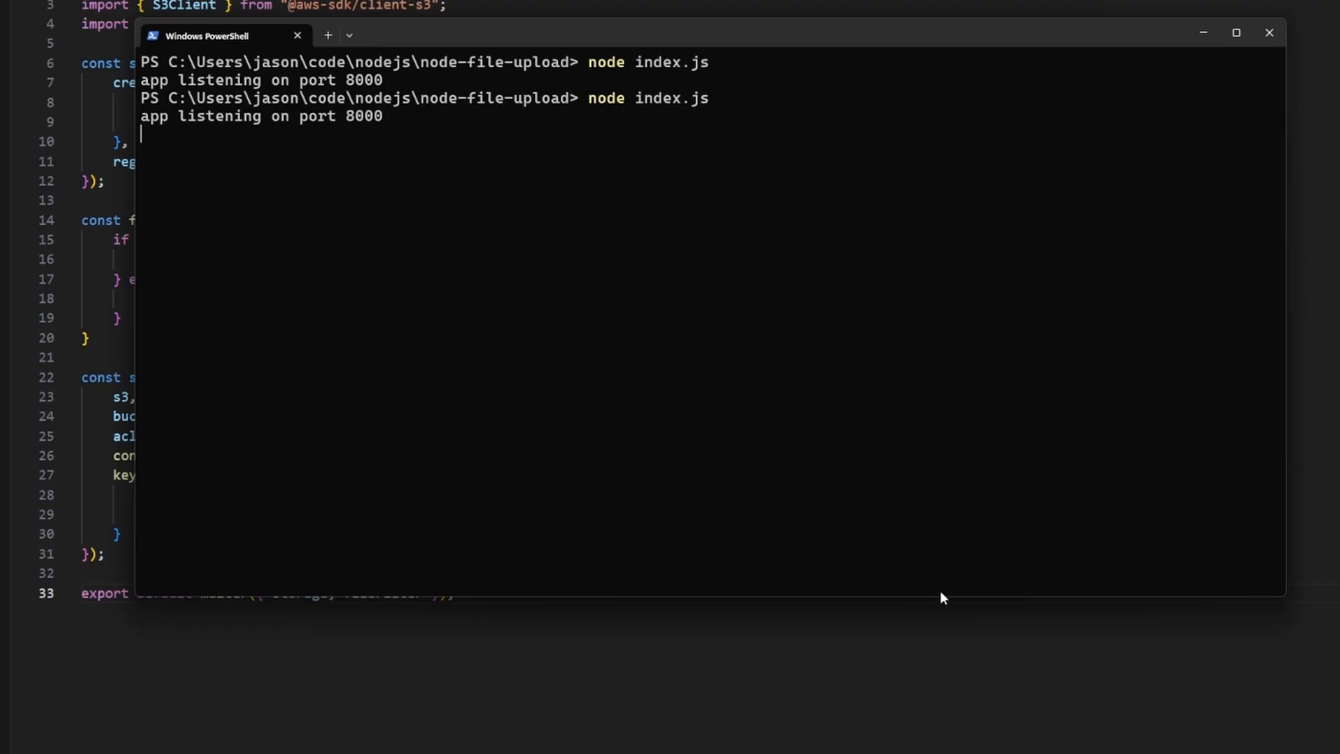
click(715, 78)
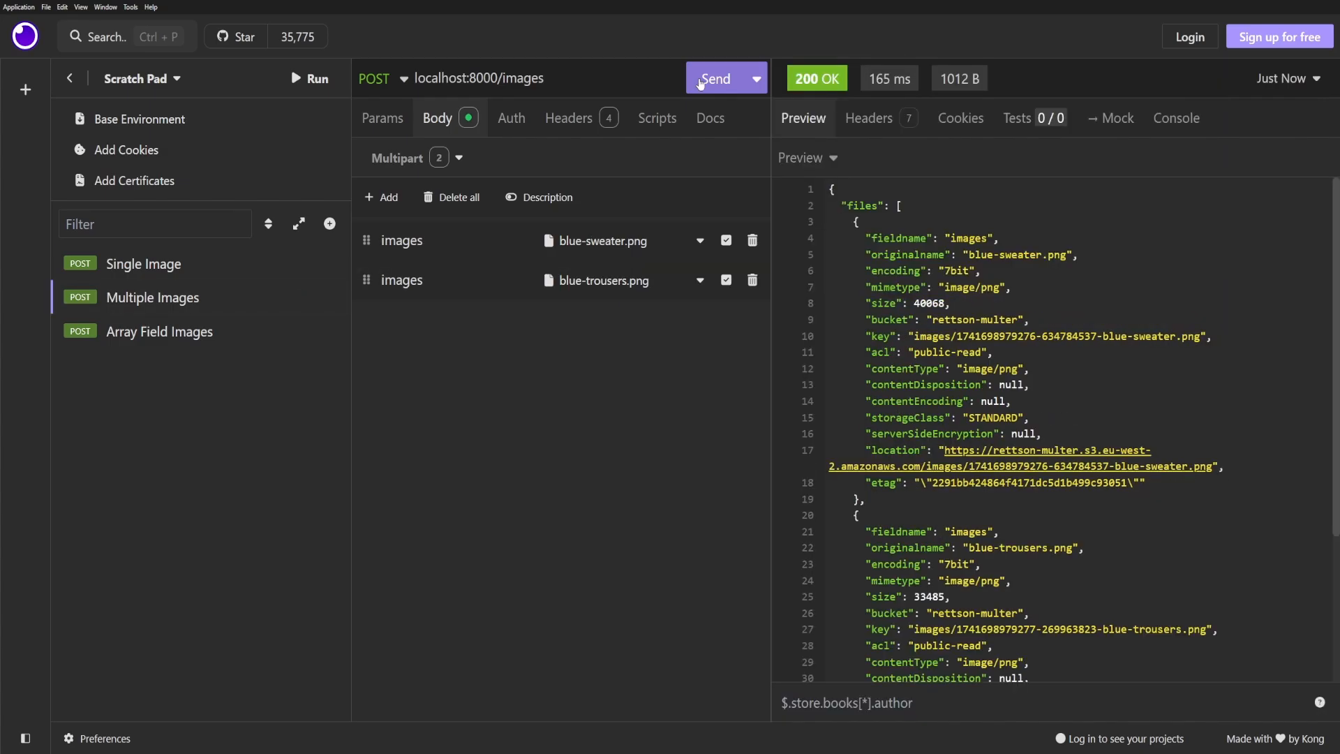
Step: Send Multiple Images and Array Field Images again, confirming responses list rettson-multer S3 keys and locations
scroll(down, 3)
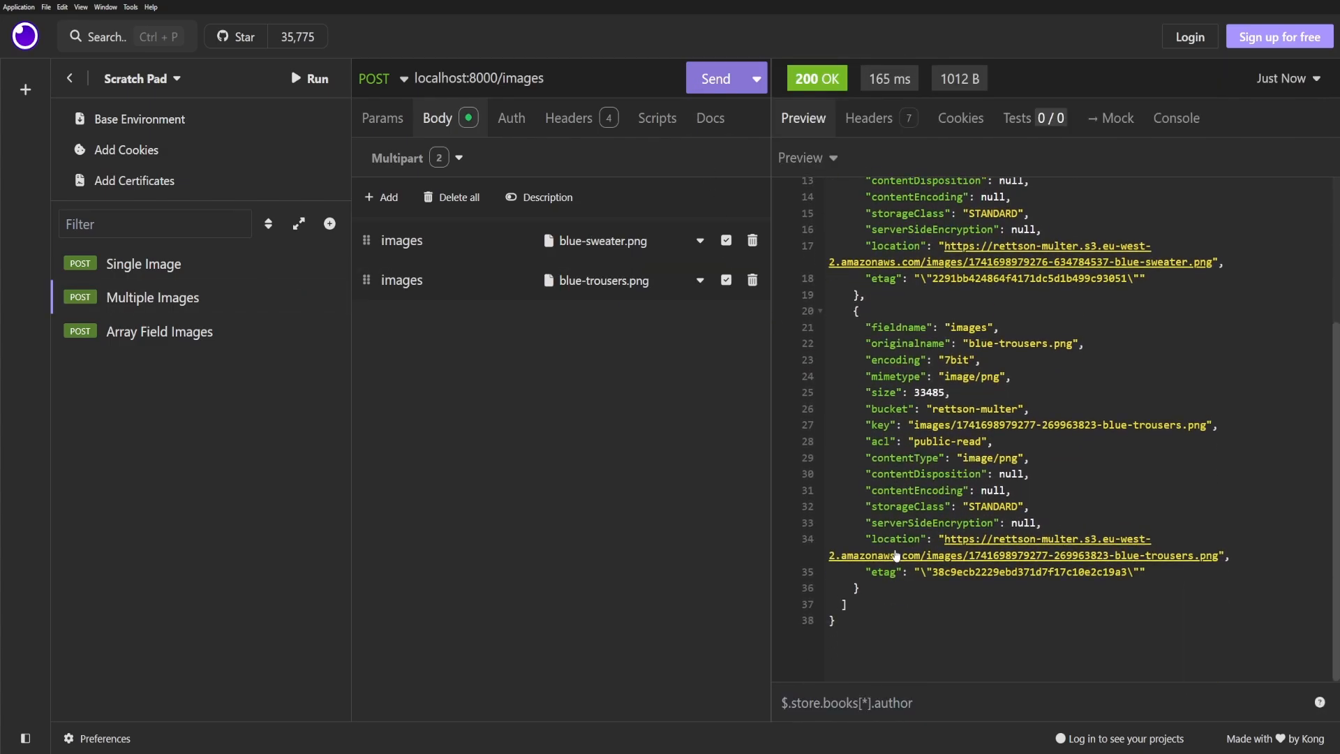
click(159, 331)
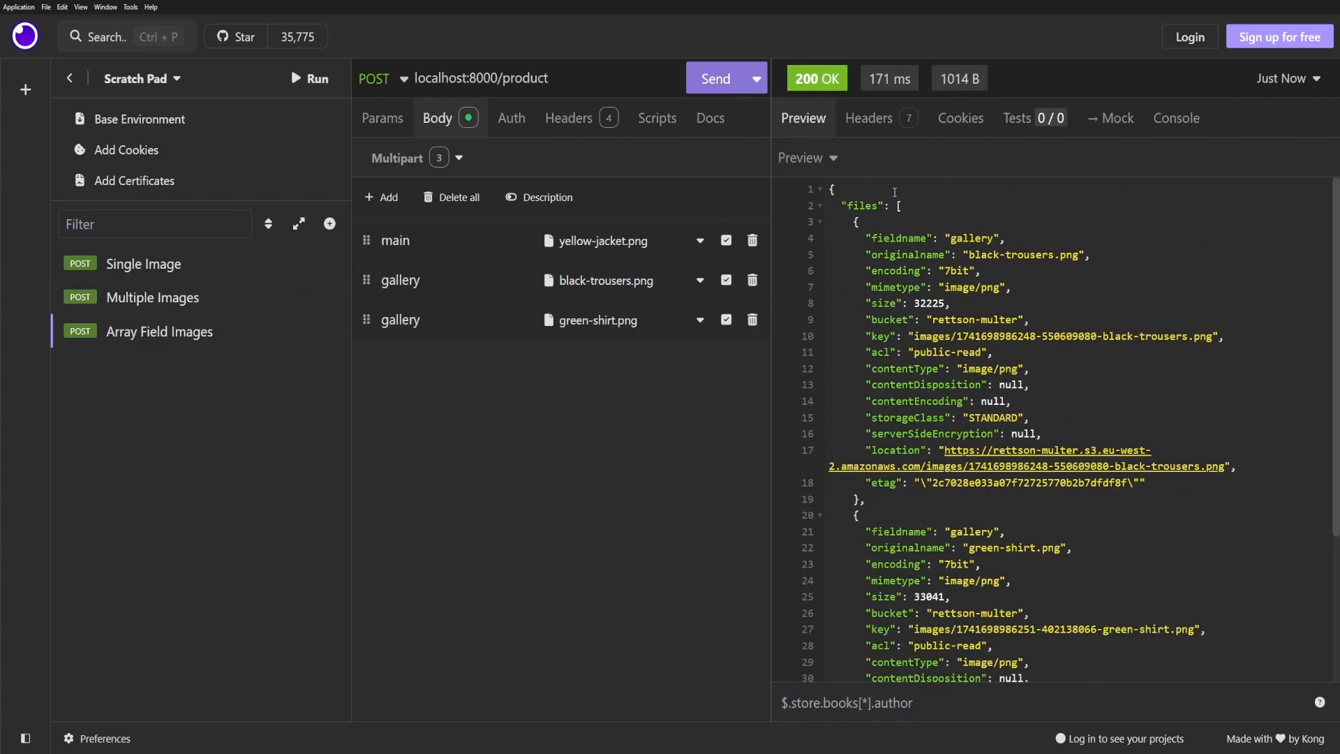
scroll(down, 3)
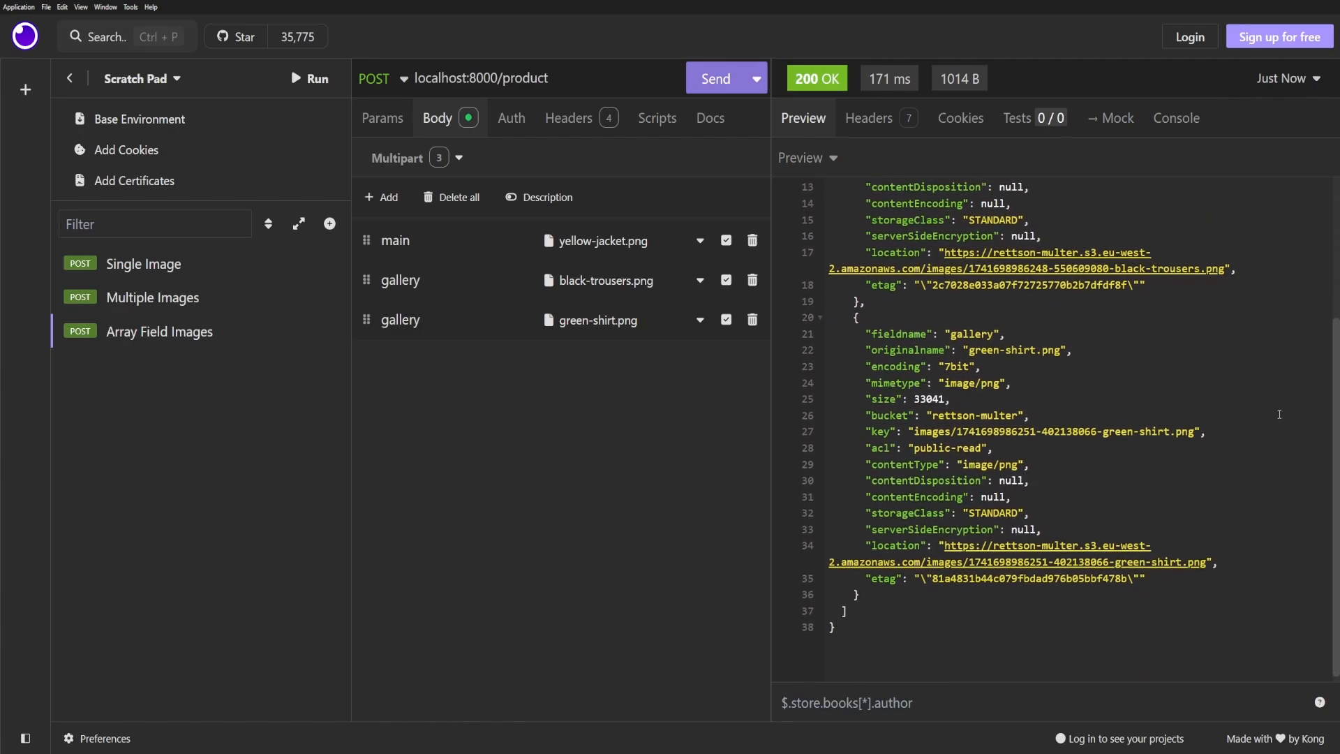